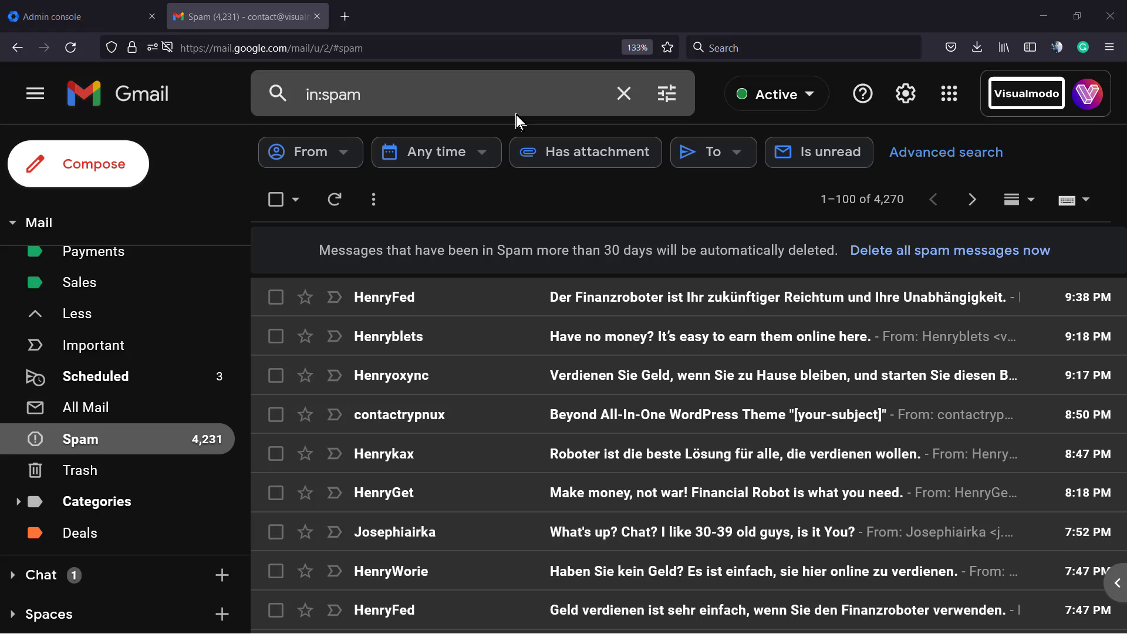
mouse_move(308, 345)
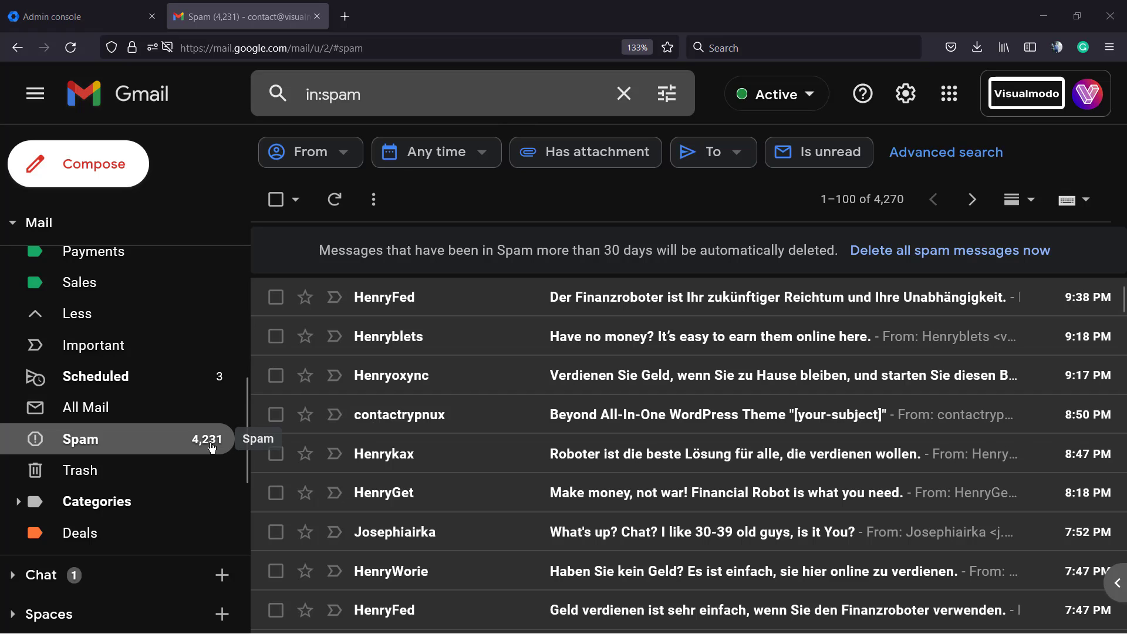
mouse_move(575, 343)
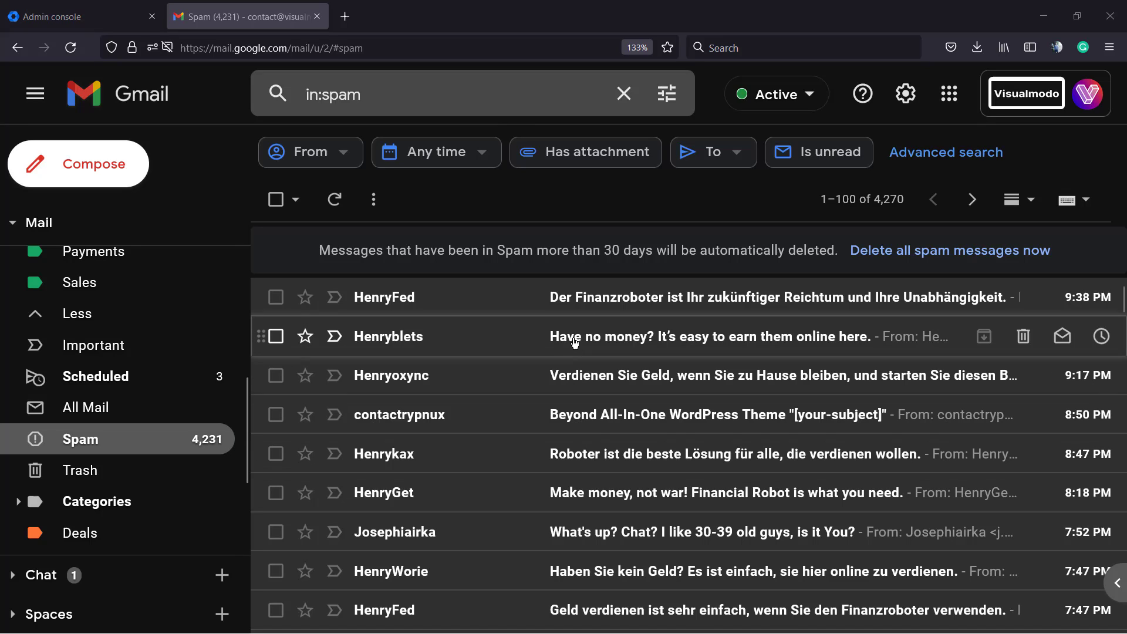
mouse_move(543, 325)
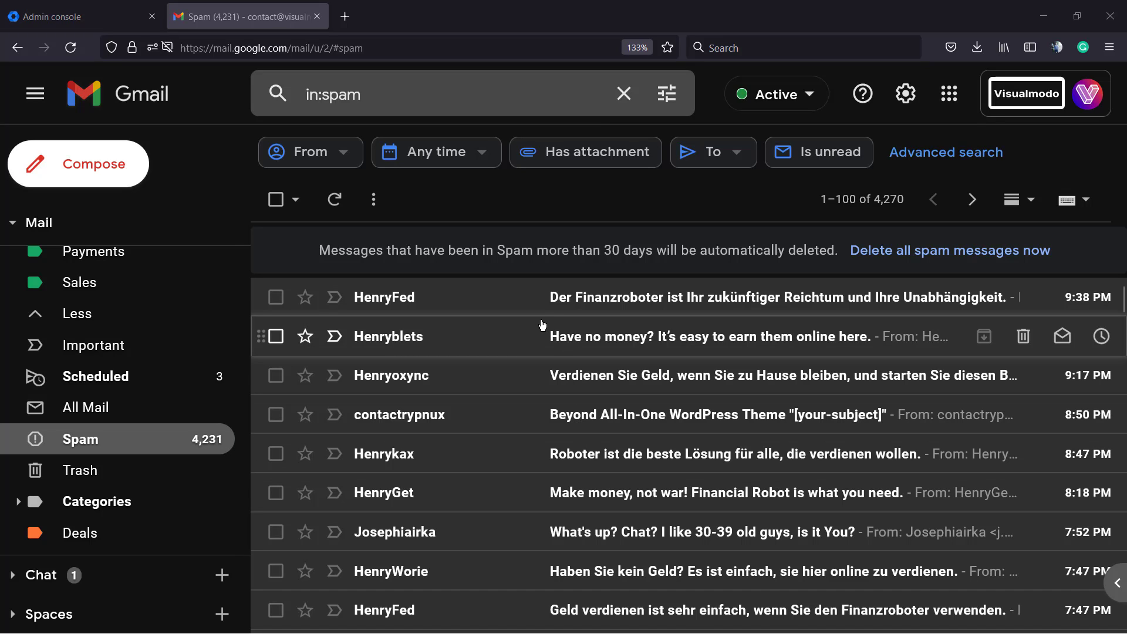
mouse_move(477, 384)
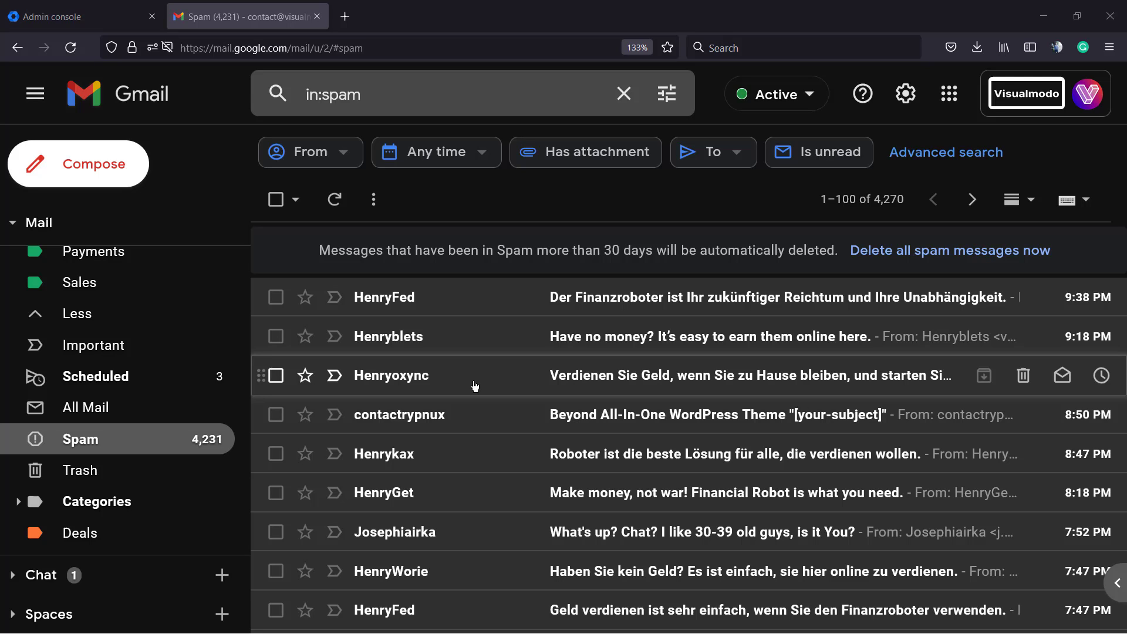
mouse_move(448, 310)
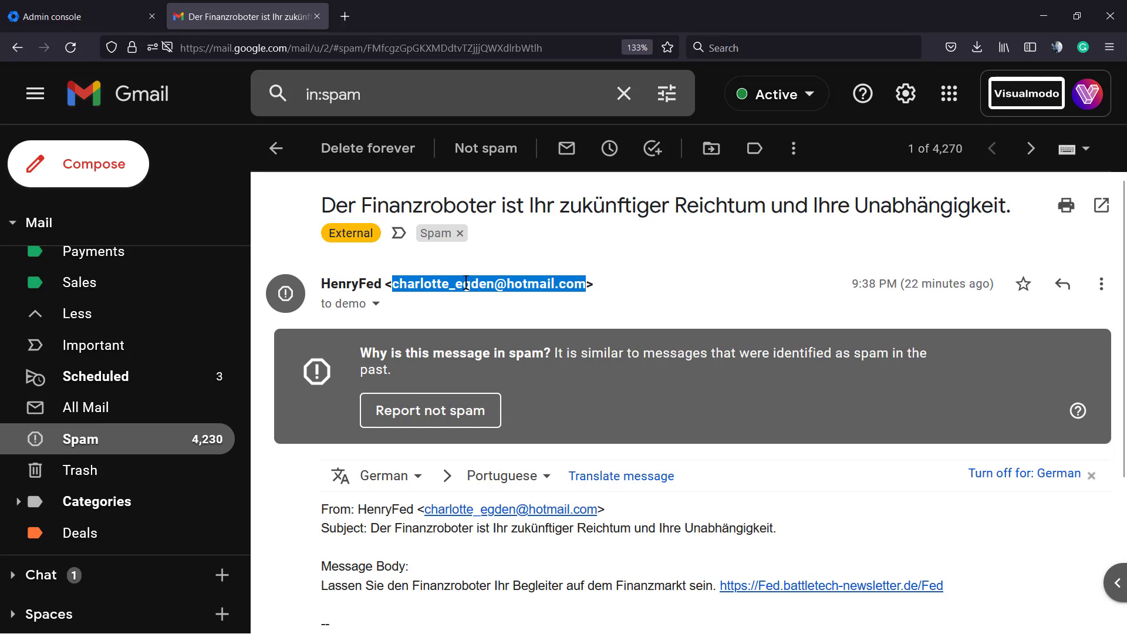
Open the top HenryFed spam message to view its sender's address
click(275, 148)
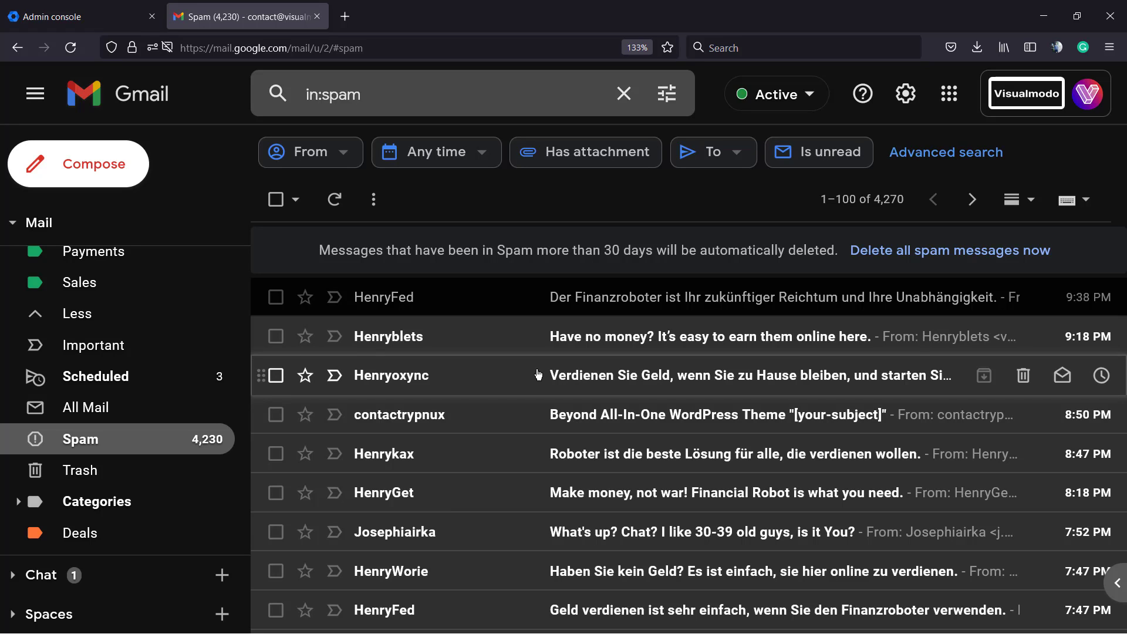
mouse_move(549, 364)
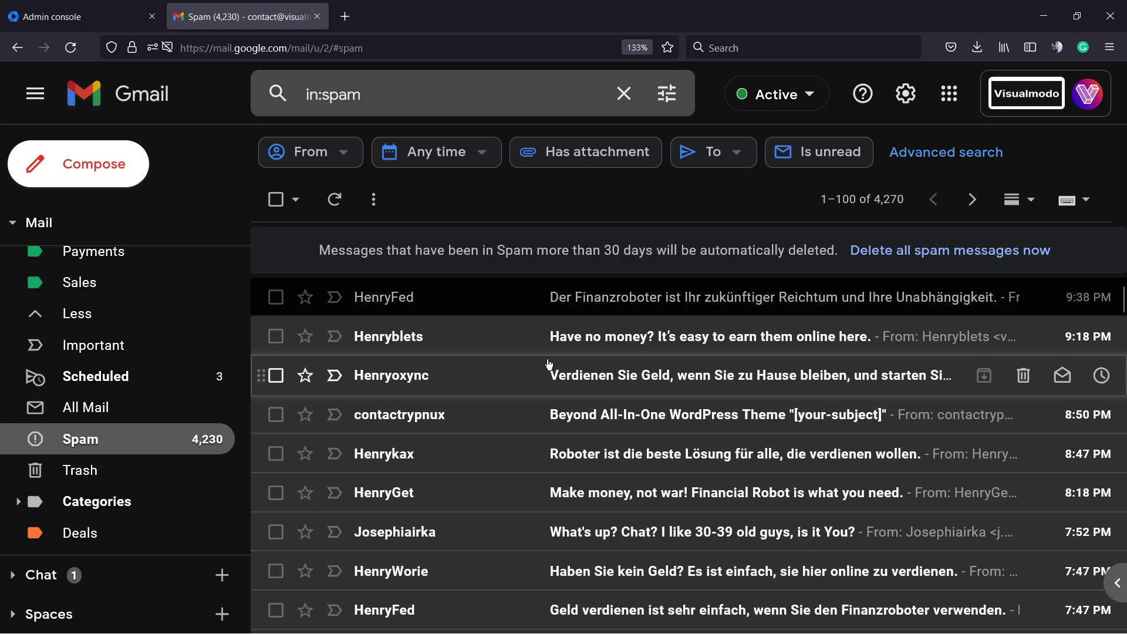
mouse_move(552, 375)
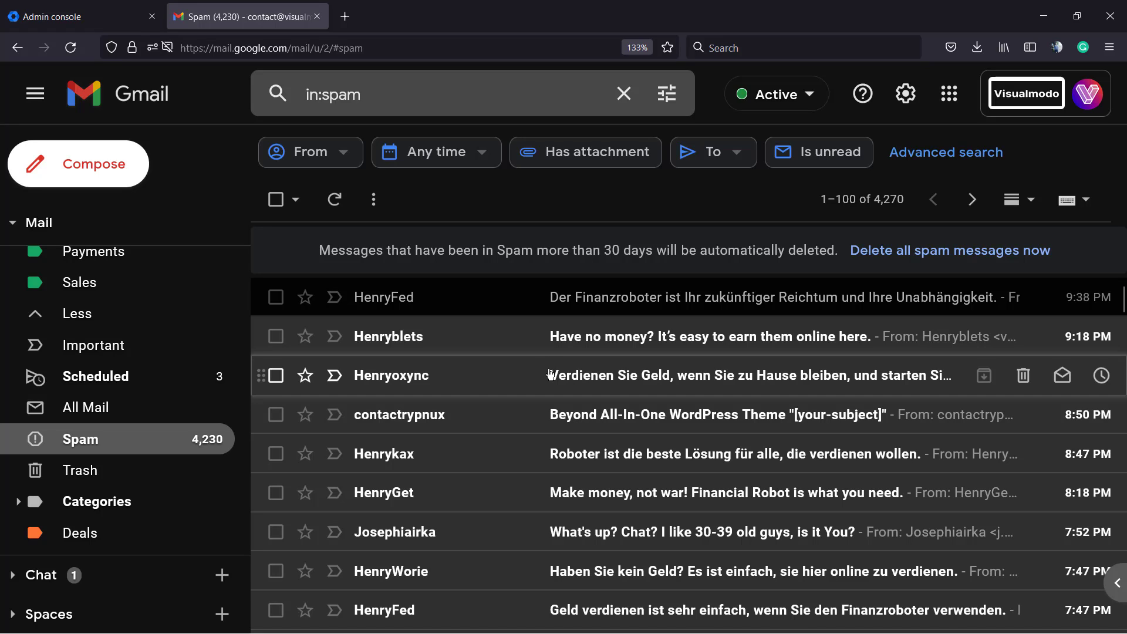
mouse_move(545, 388)
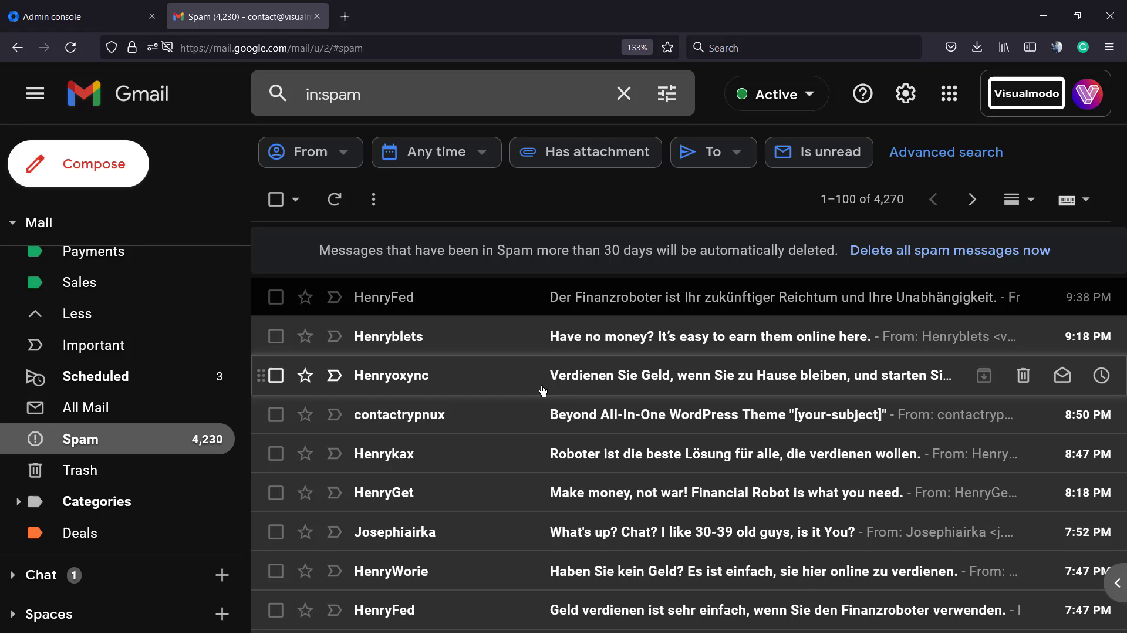
mouse_move(544, 417)
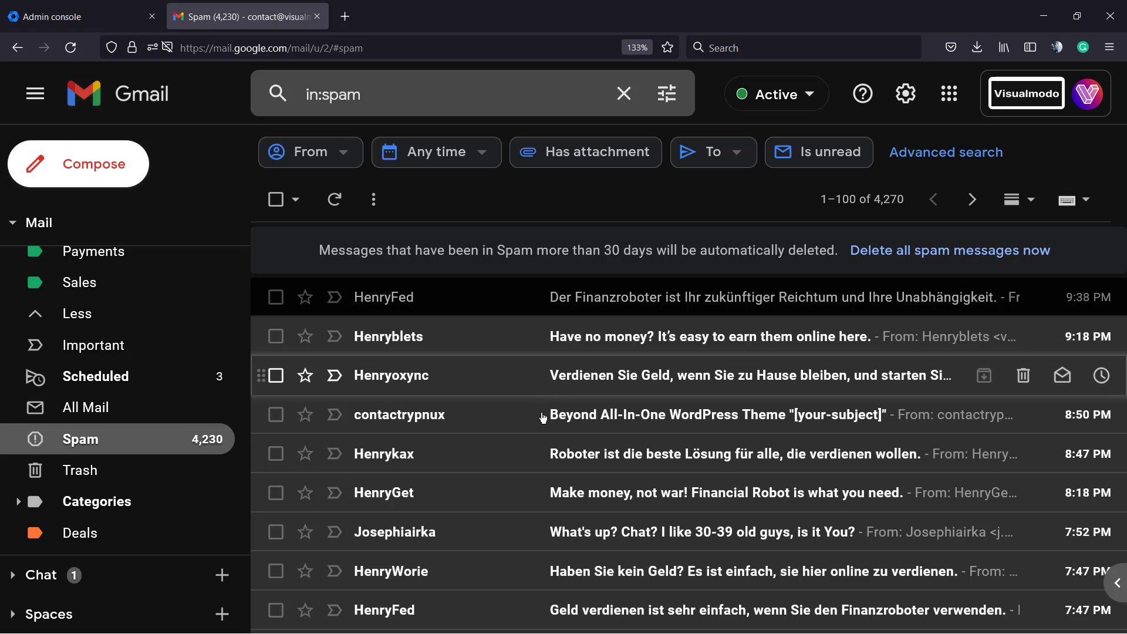
mouse_move(562, 442)
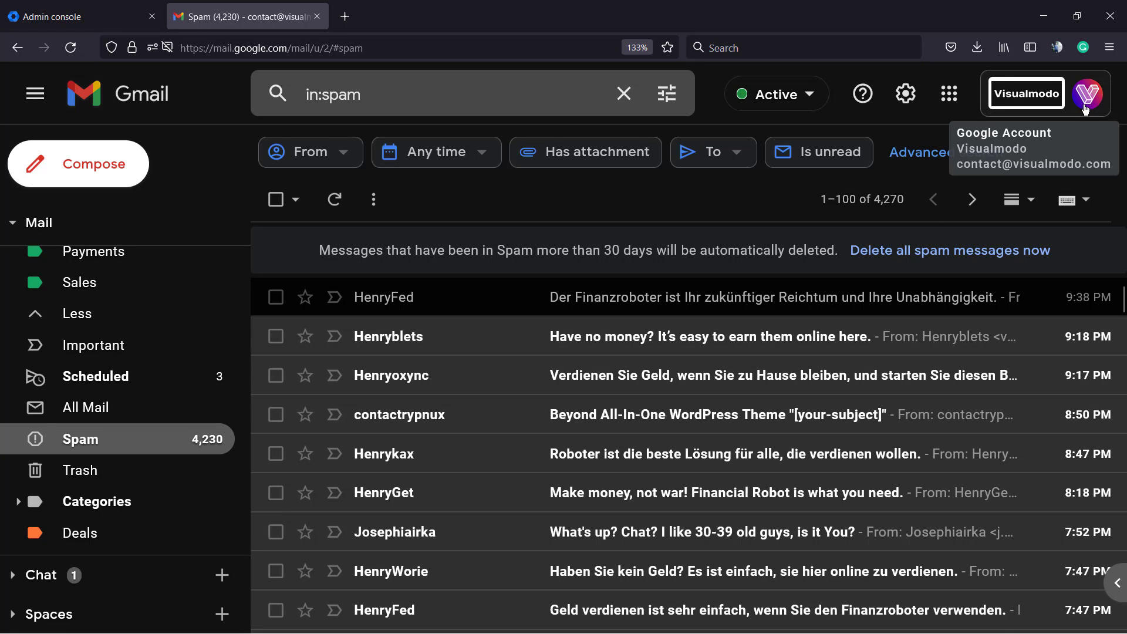
click(1088, 94)
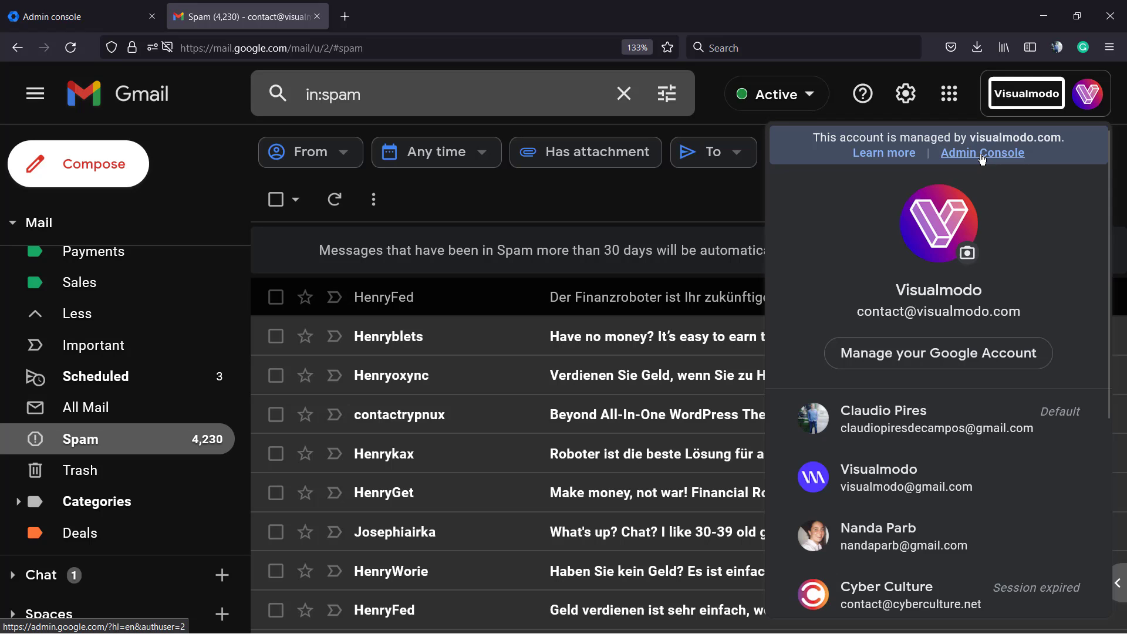
mouse_move(974, 167)
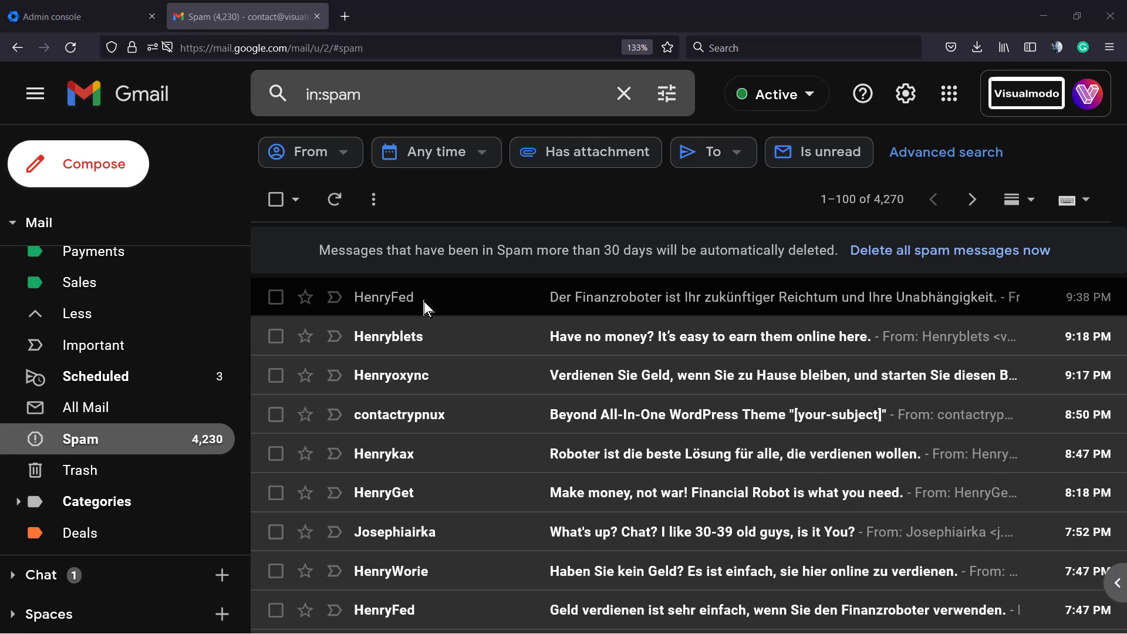
mouse_move(427, 308)
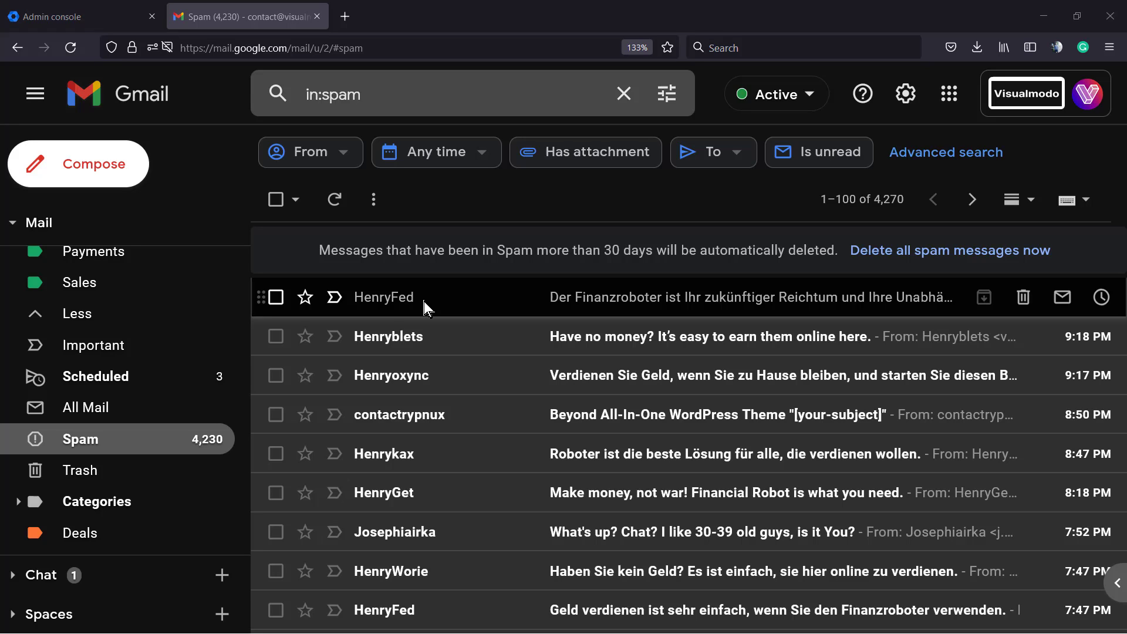
mouse_move(884, 175)
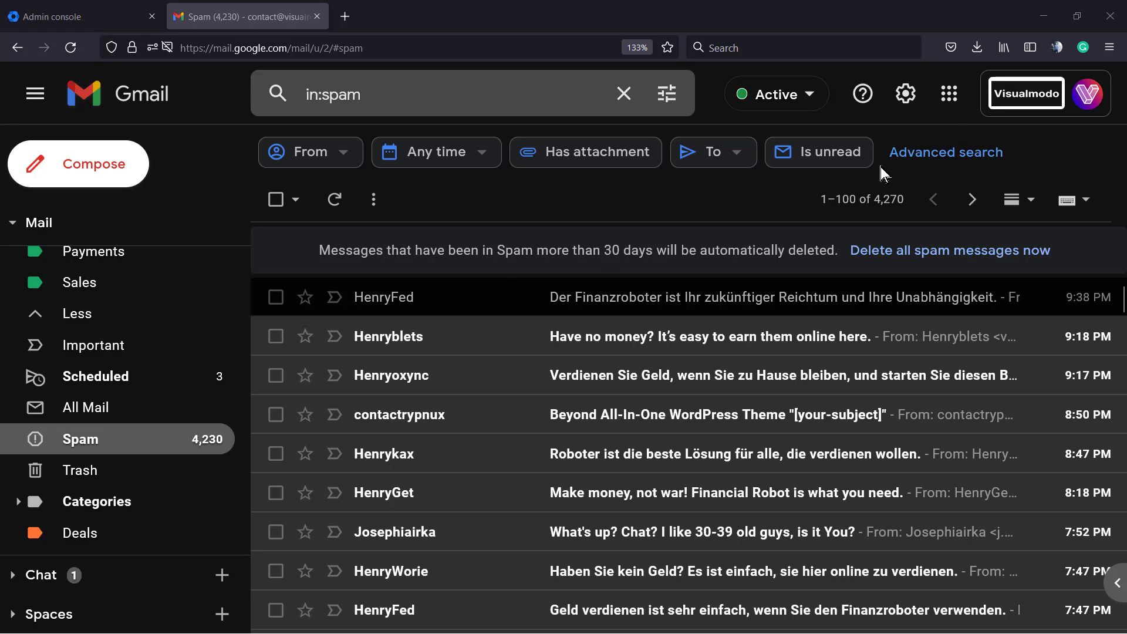
mouse_move(140, 5)
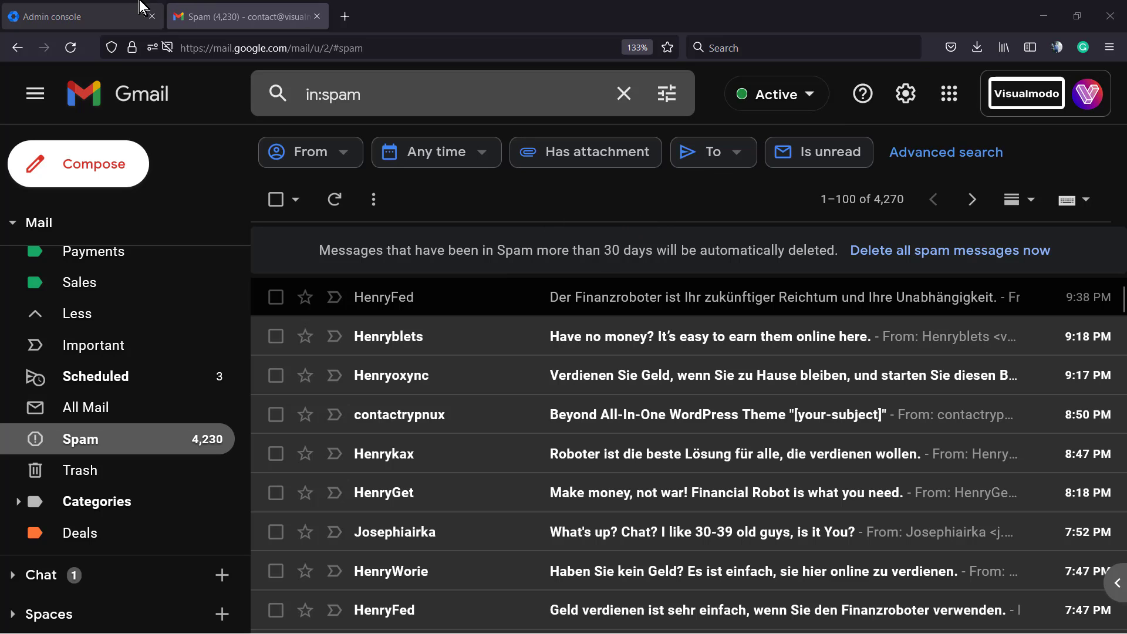
Switch to the Admin console home for Visualmodo, checking the Gmail spam list on the way
click(77, 16)
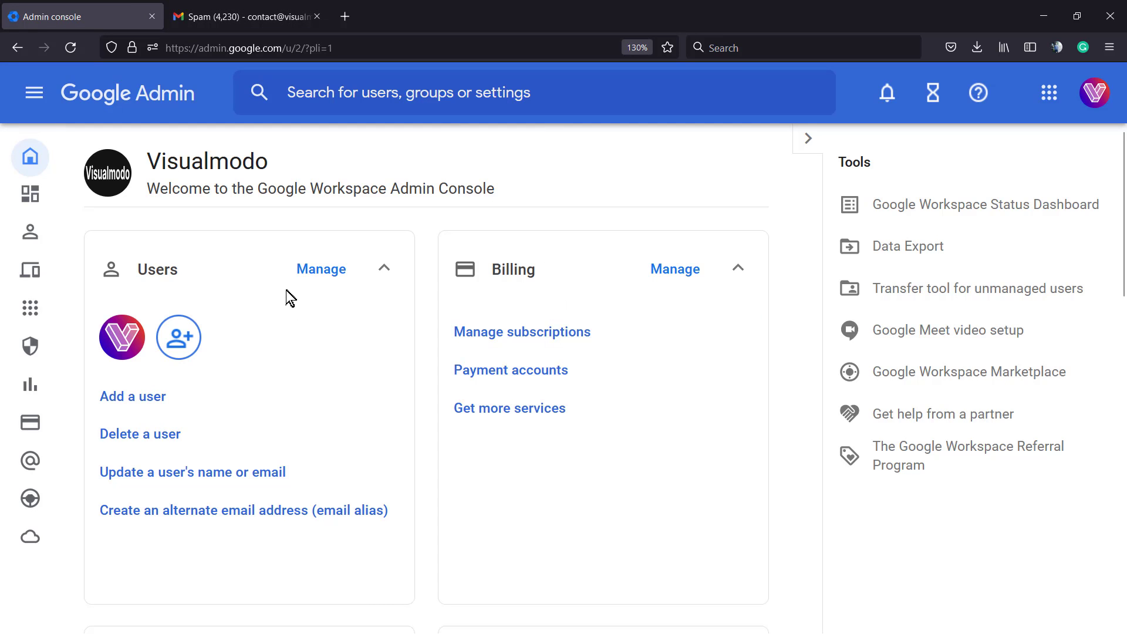
mouse_move(285, 237)
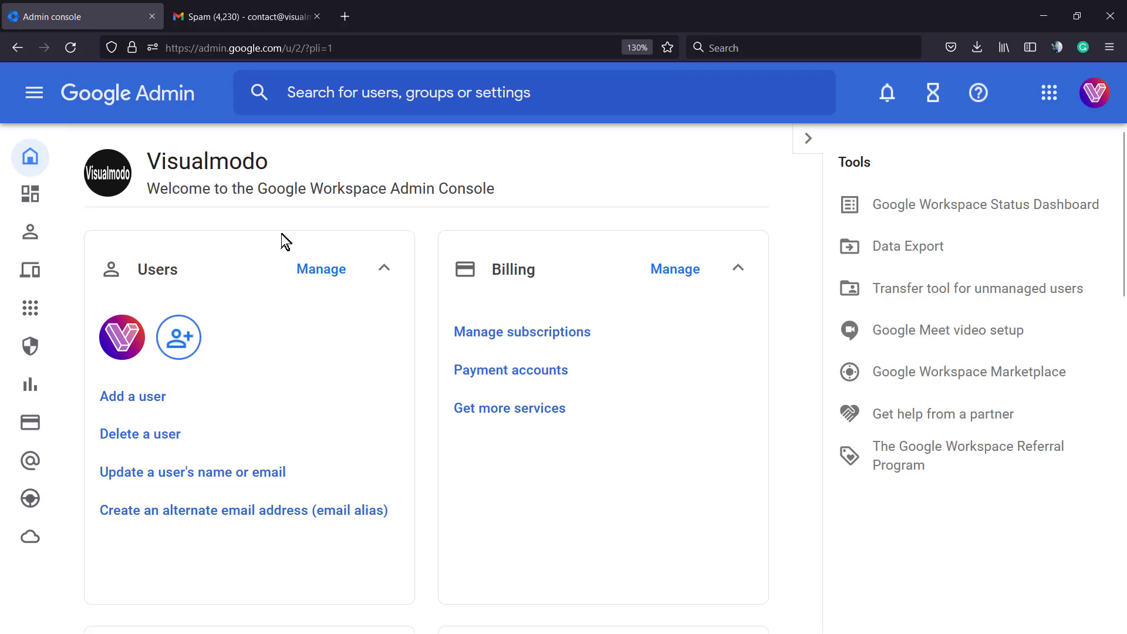
click(246, 16)
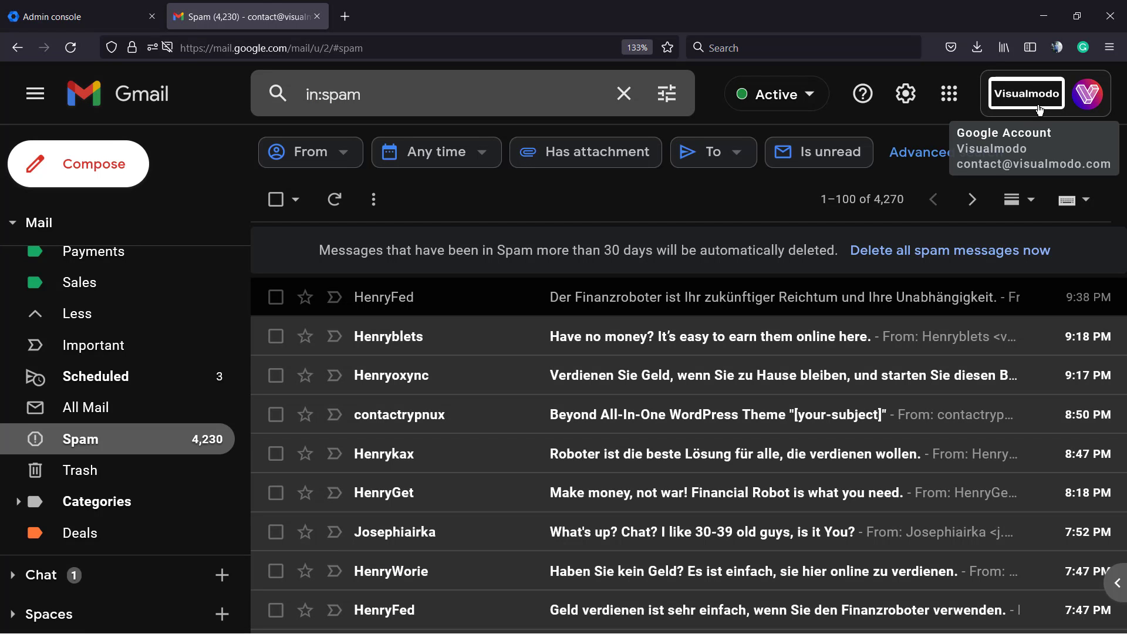
mouse_move(832, 106)
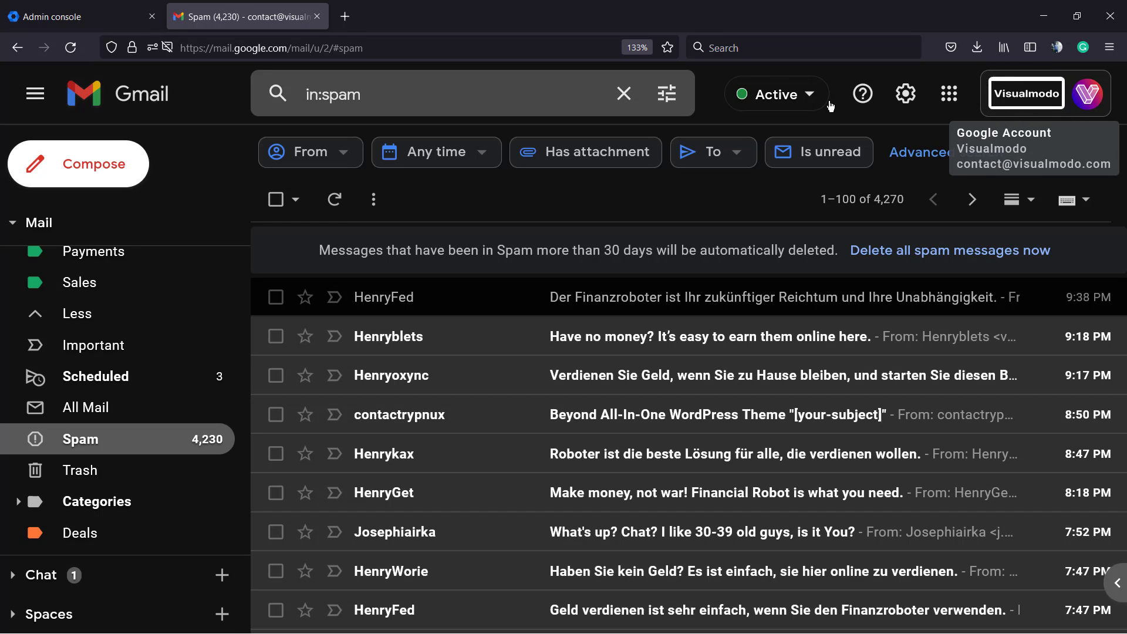
click(76, 16)
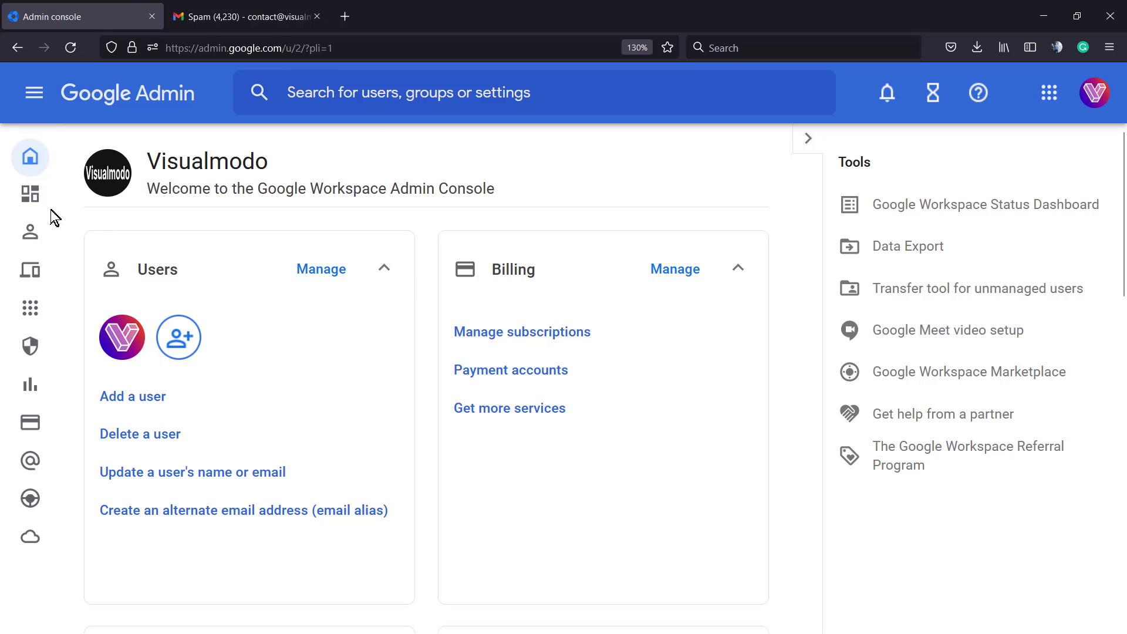
mouse_move(28, 161)
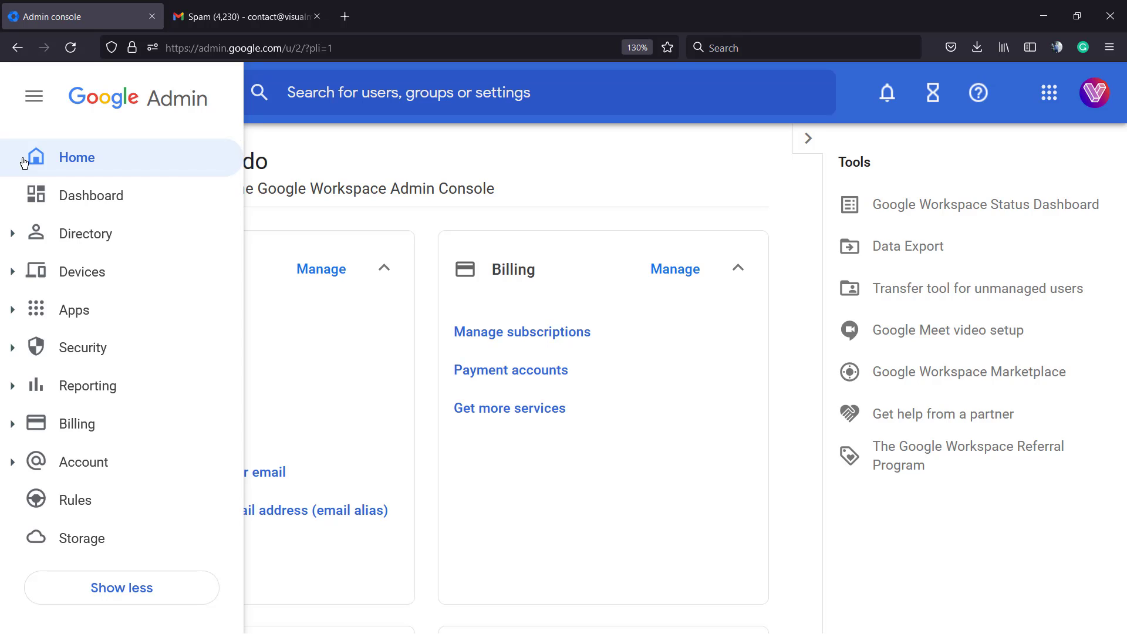
mouse_move(115, 329)
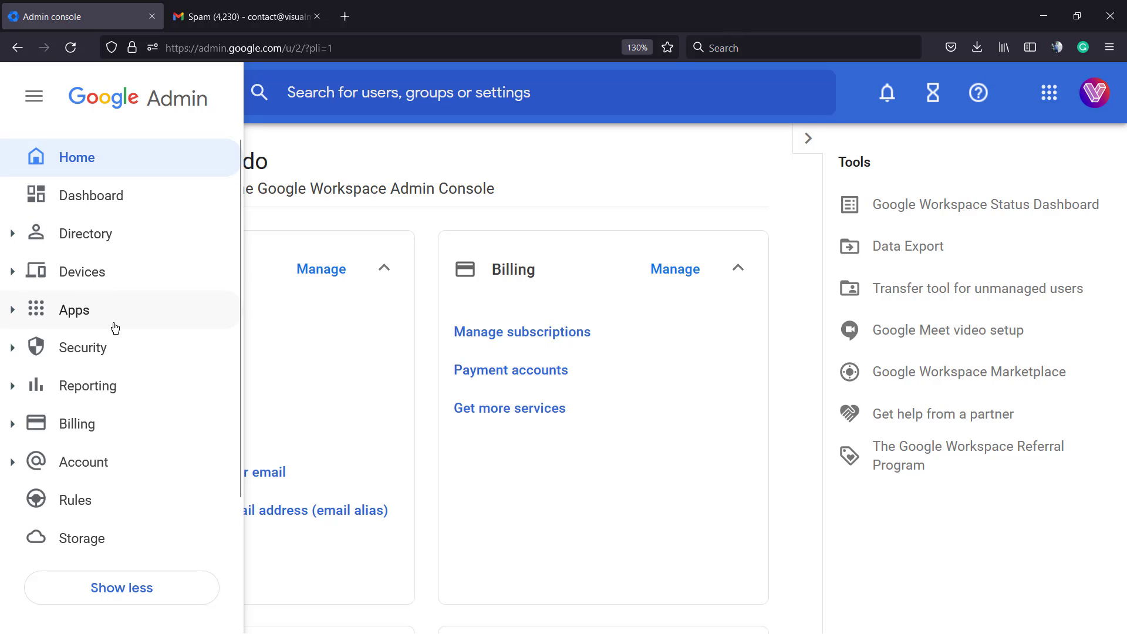
mouse_move(120, 418)
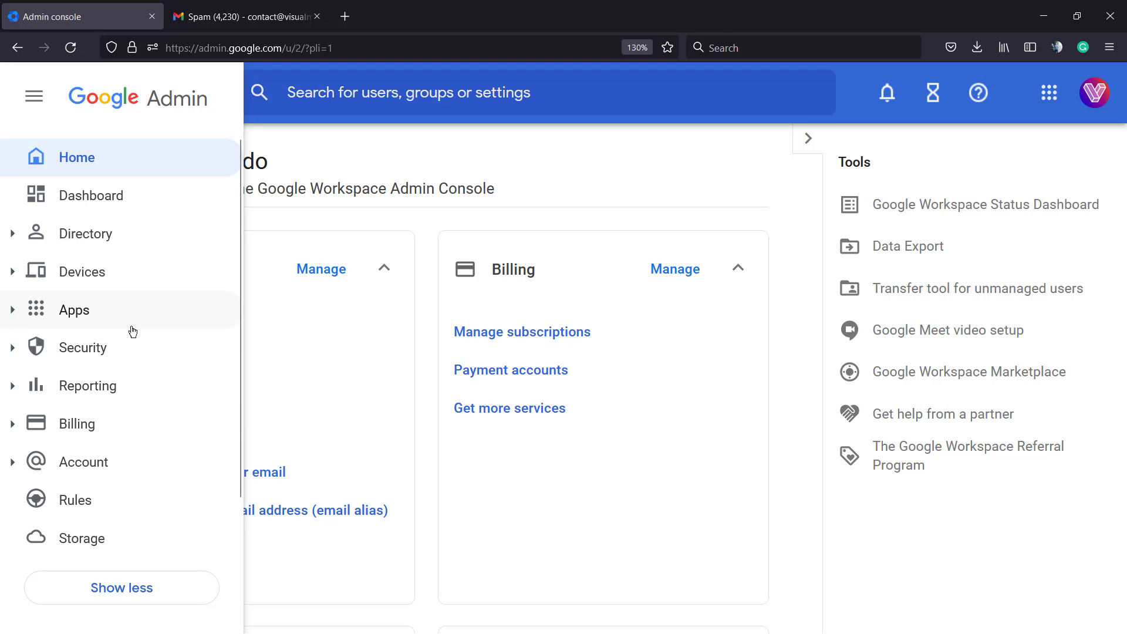
mouse_move(101, 312)
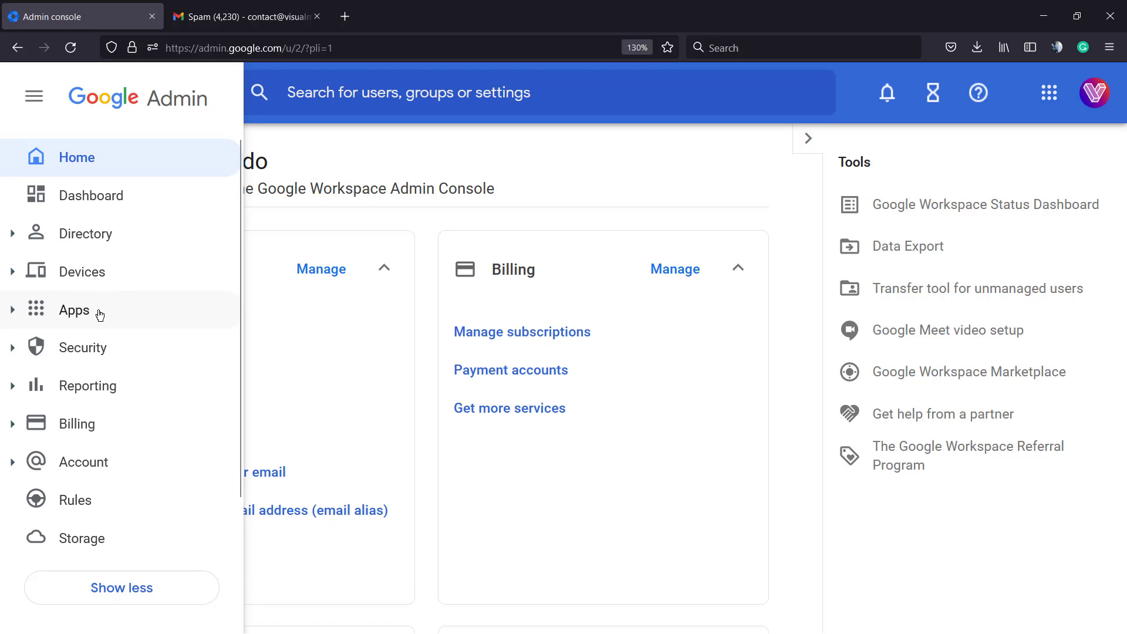
Navigate Apps > Google Workspace > Gmail to reach Gmail's service settings
click(73, 310)
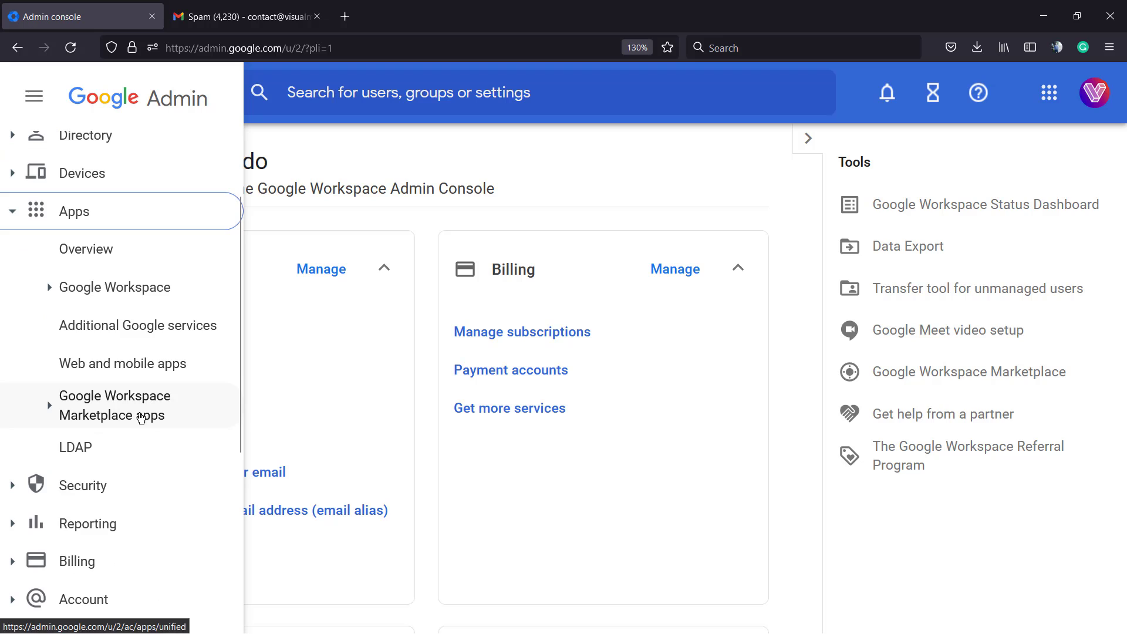
mouse_move(98, 286)
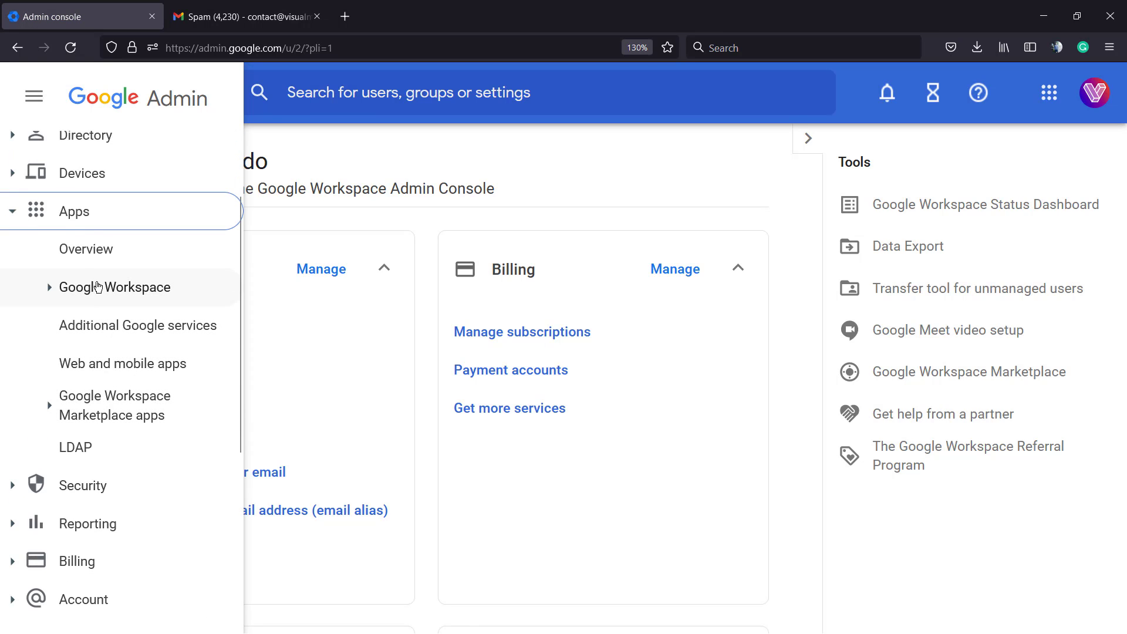
click(115, 287)
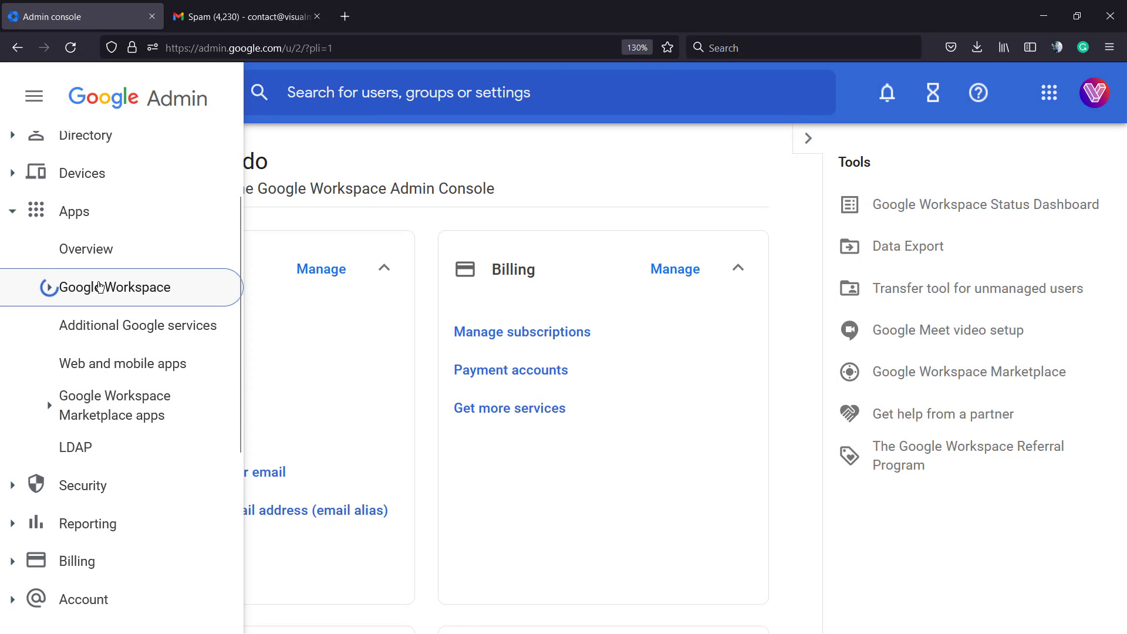
click(115, 286)
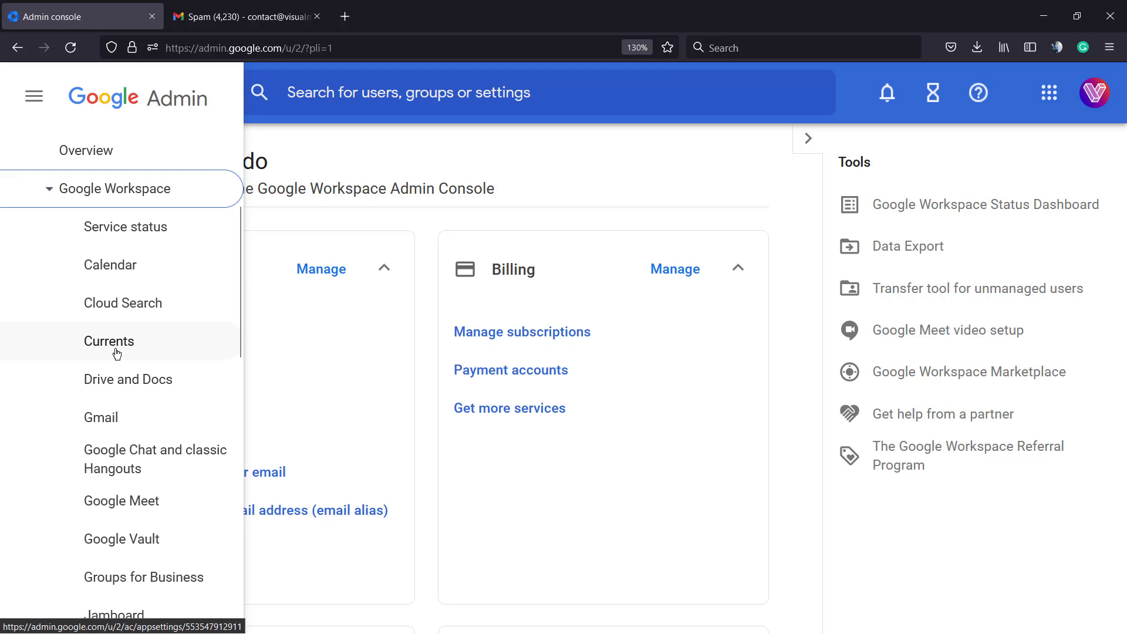
mouse_move(107, 418)
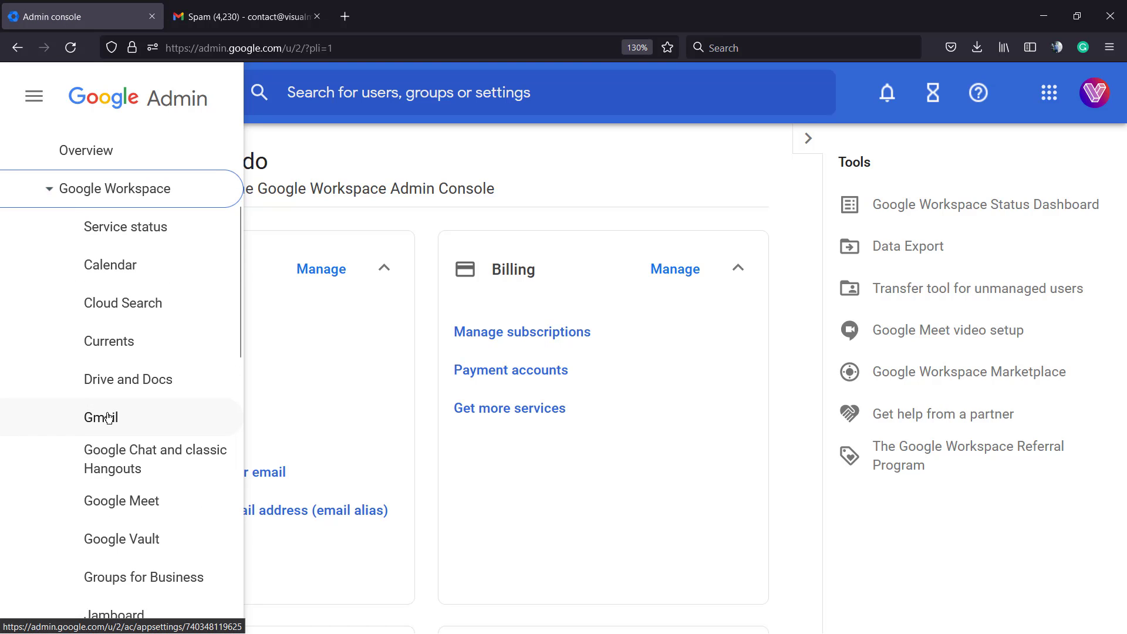
click(101, 418)
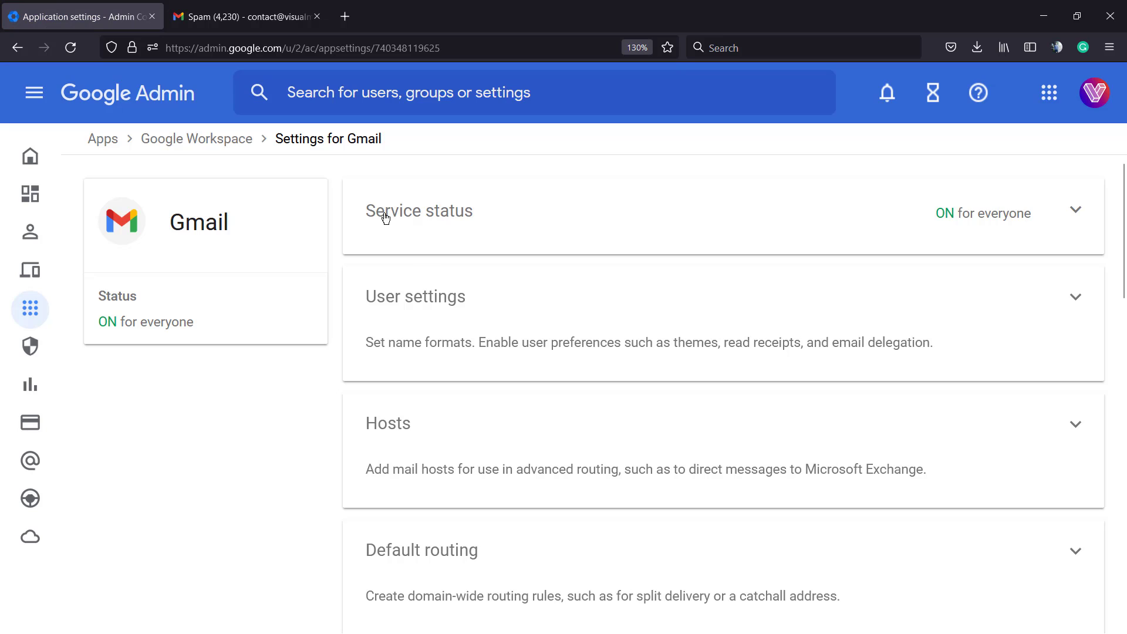
mouse_move(610, 278)
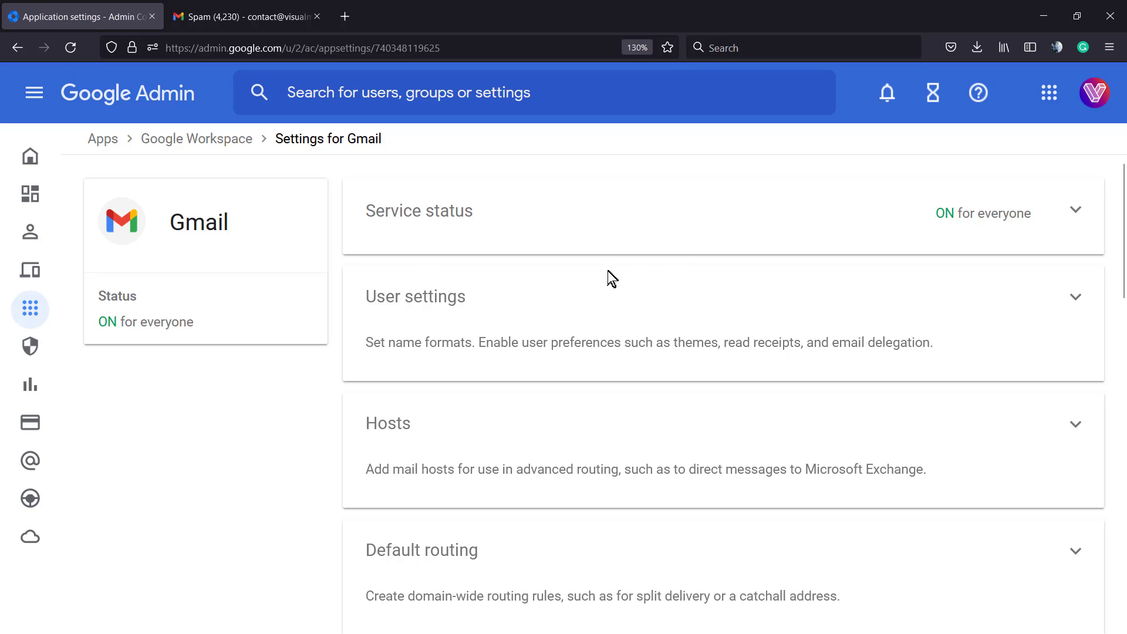
mouse_move(570, 296)
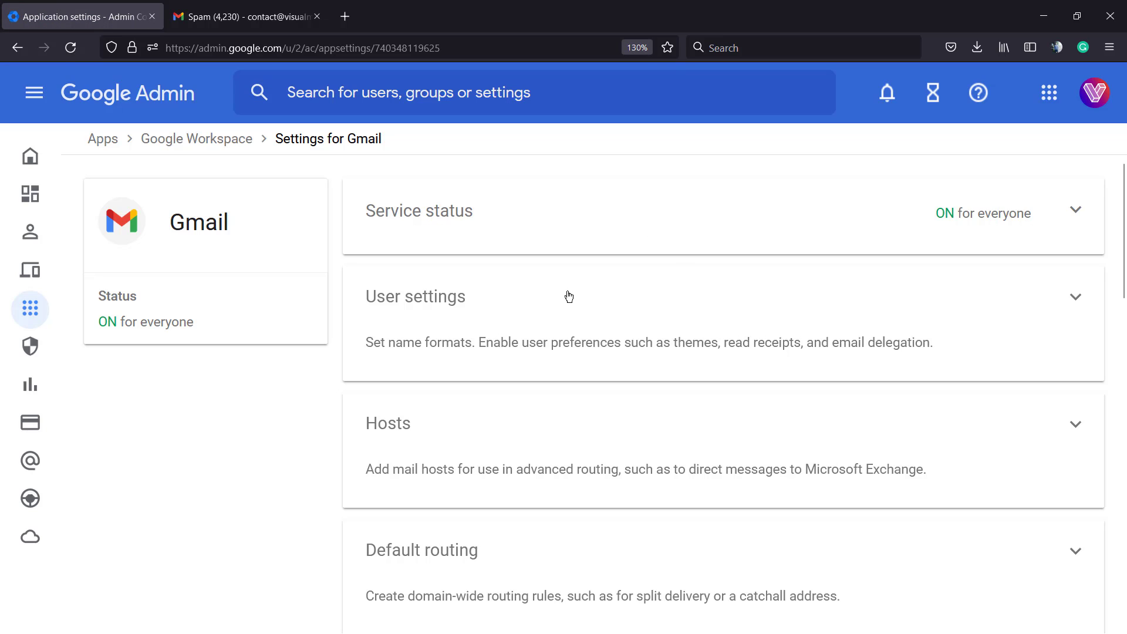
Scroll down Settings for Gmail to the Spam, phishing, and malware section
scroll(down, 3)
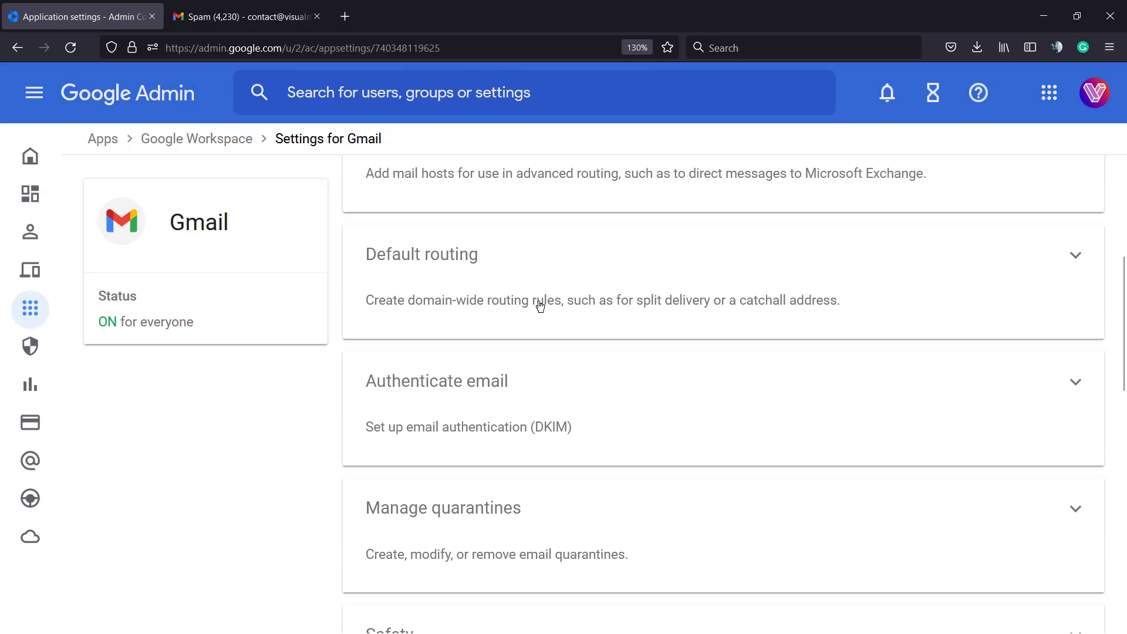
scroll(down, 3)
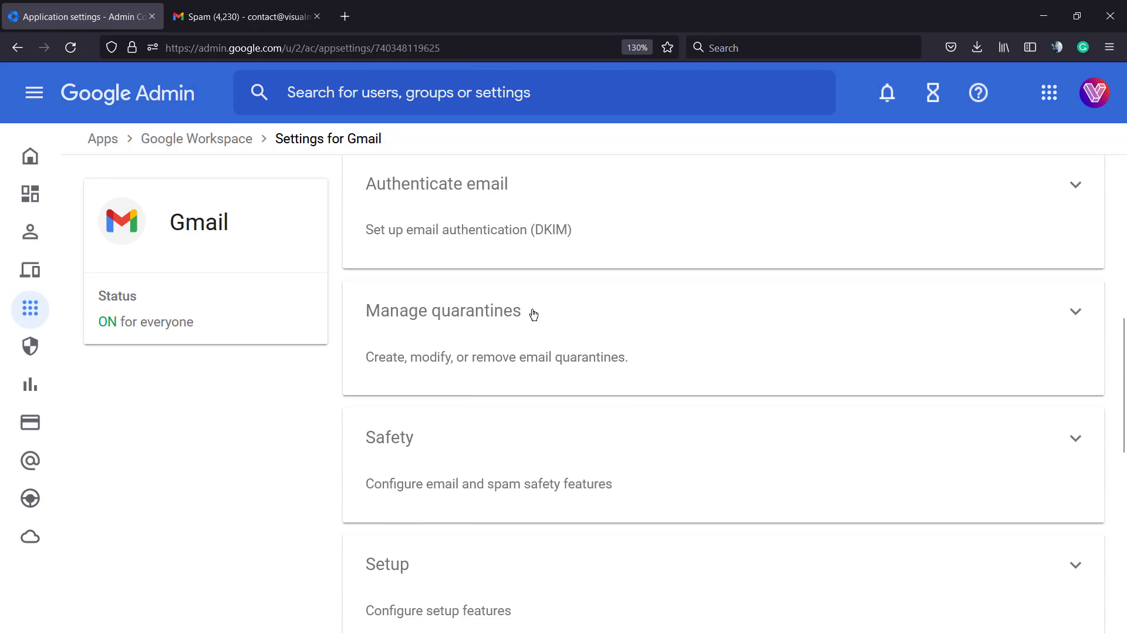
scroll(down, 3)
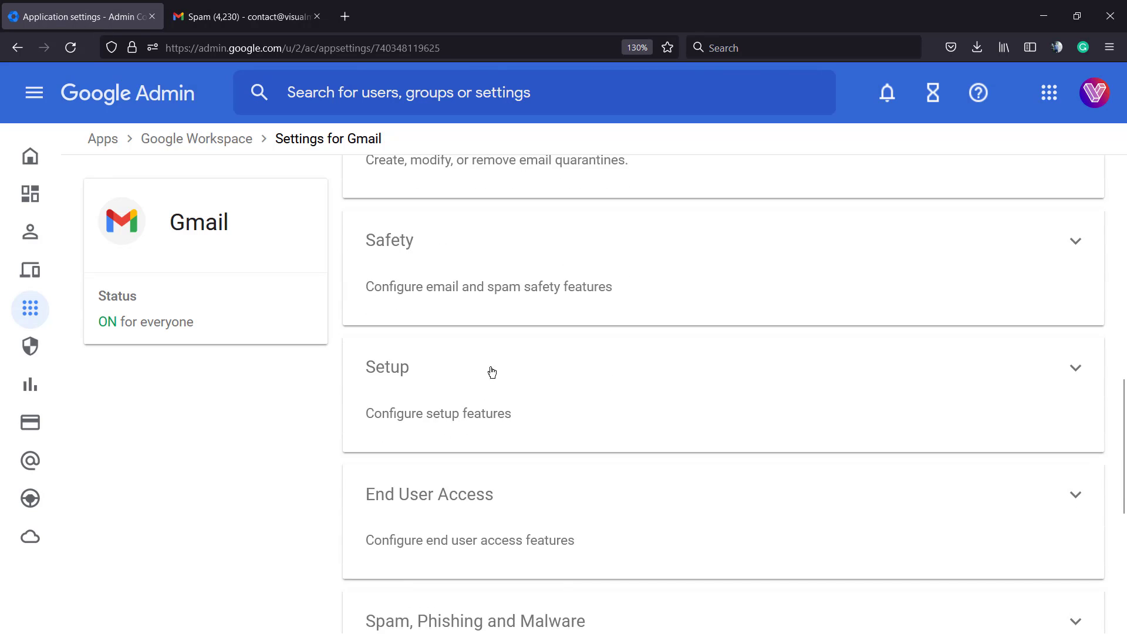
scroll(down, 3)
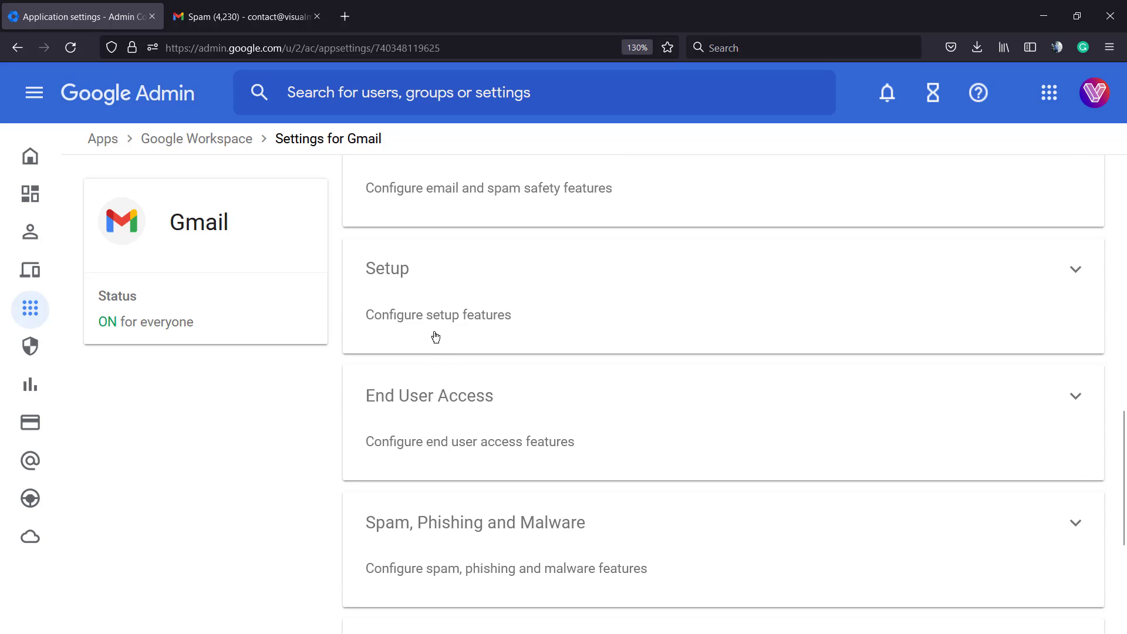
scroll(down, 3)
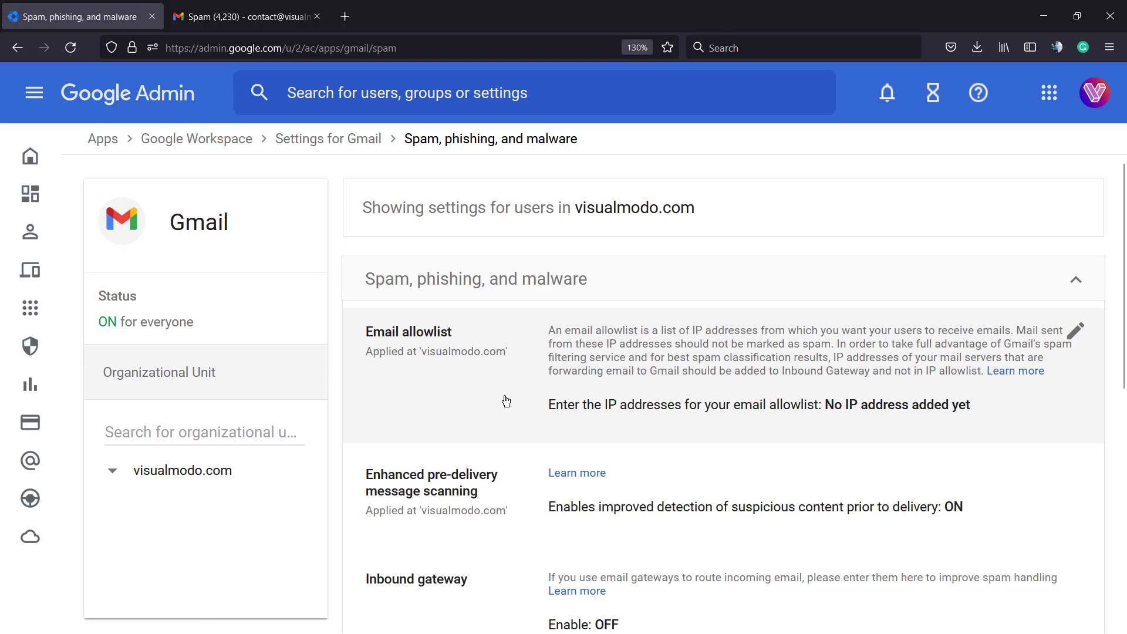
Locate the Blocked senders heading and start adding another rule
scroll(down, 3)
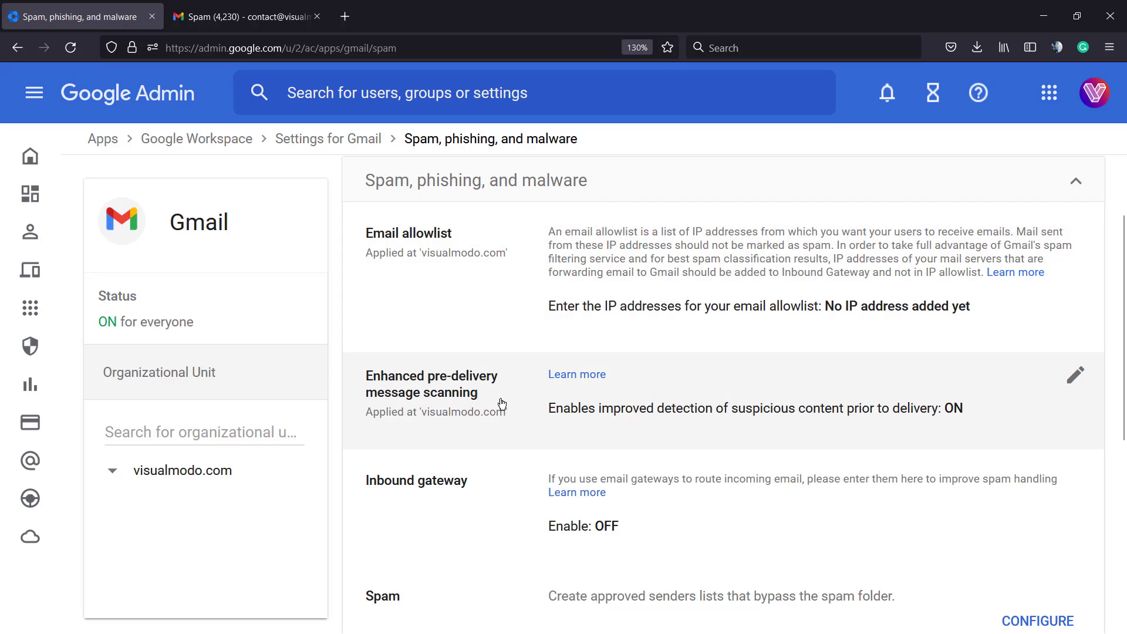
scroll(down, 3)
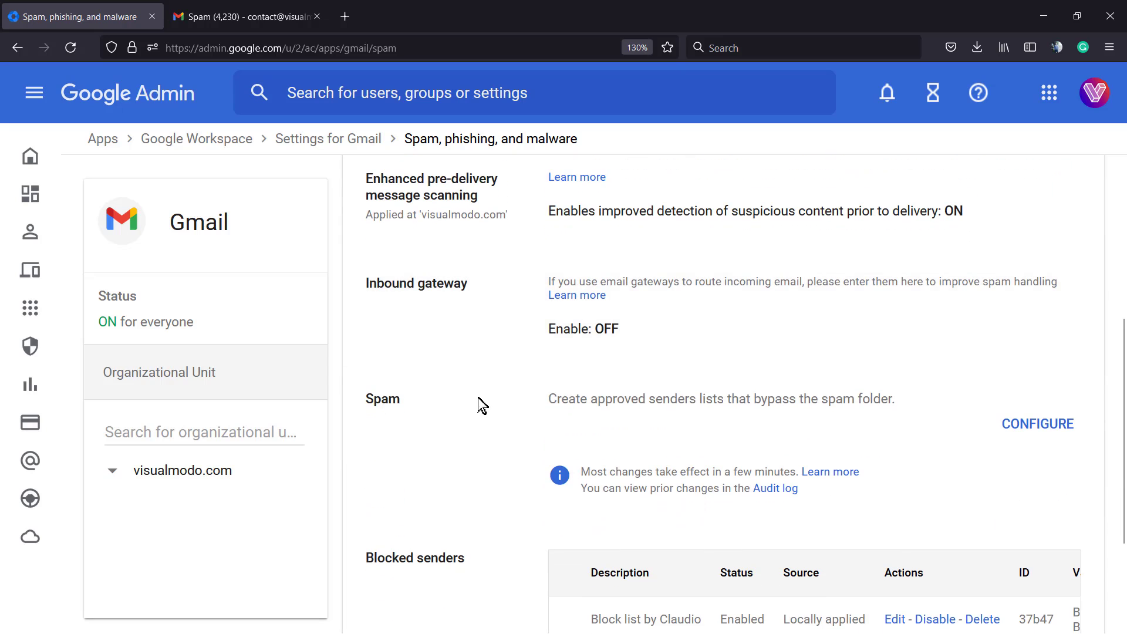
scroll(down, 3)
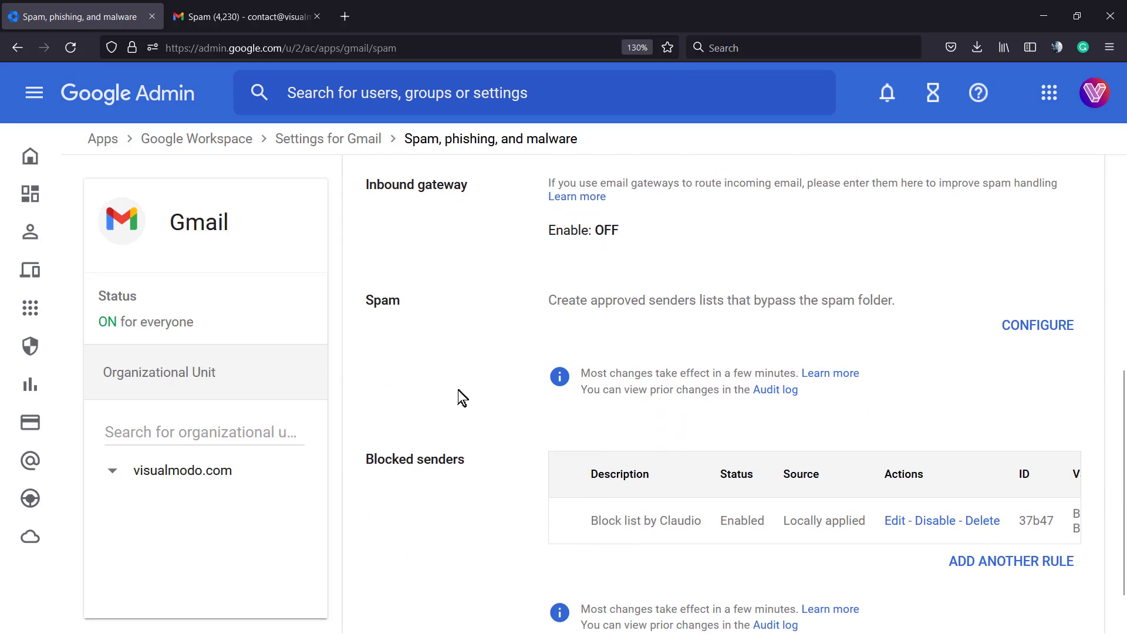
double_click(389, 401)
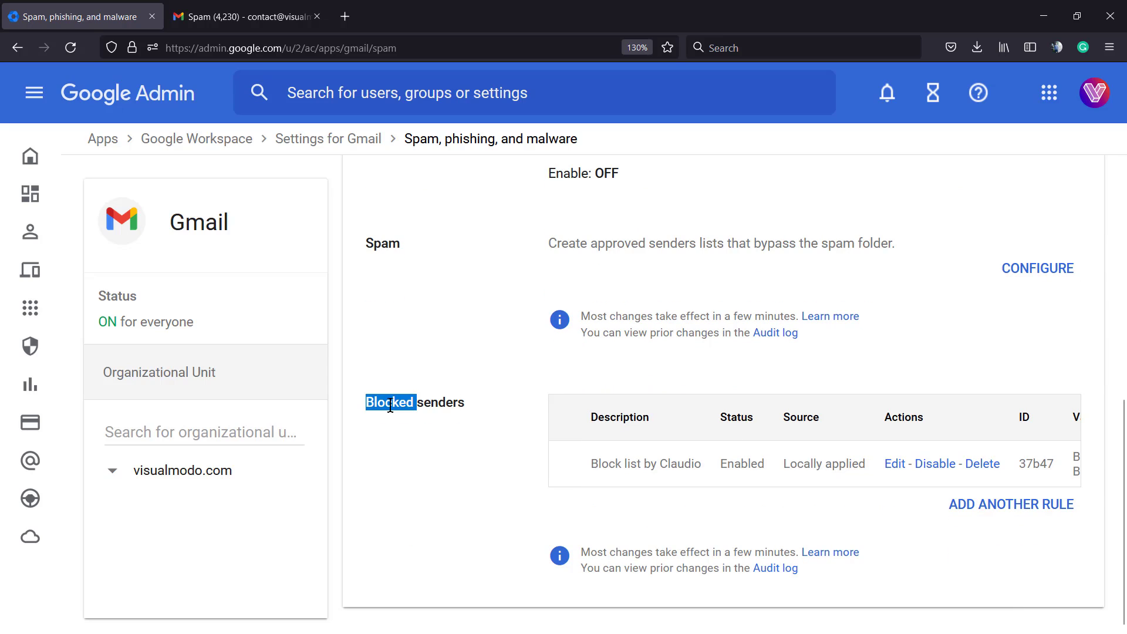
double_click(390, 402)
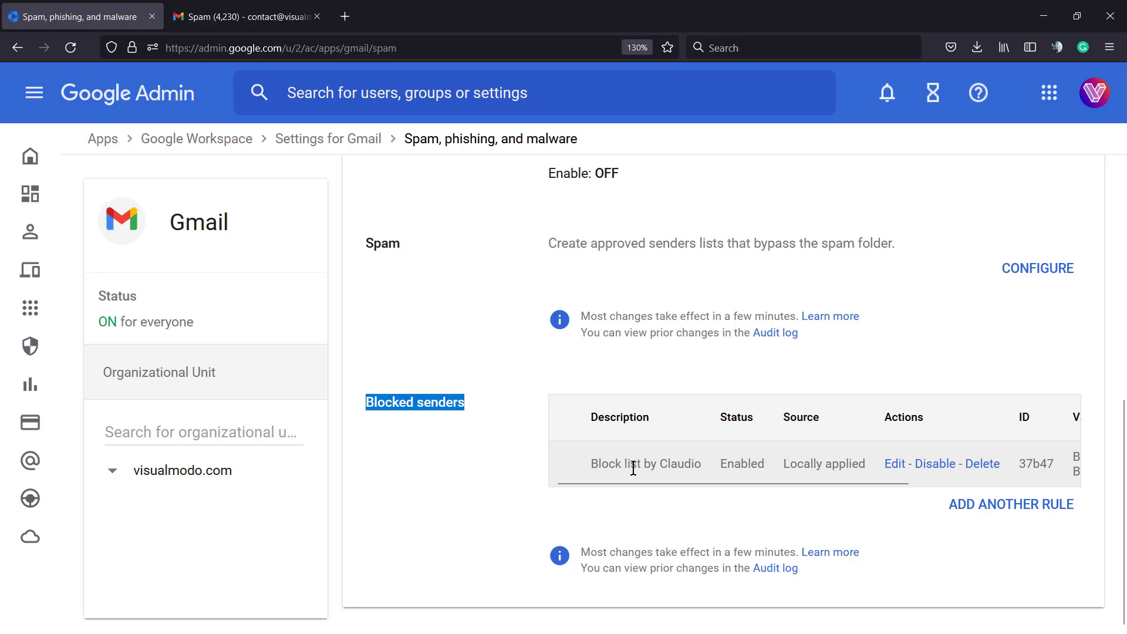
mouse_move(830, 467)
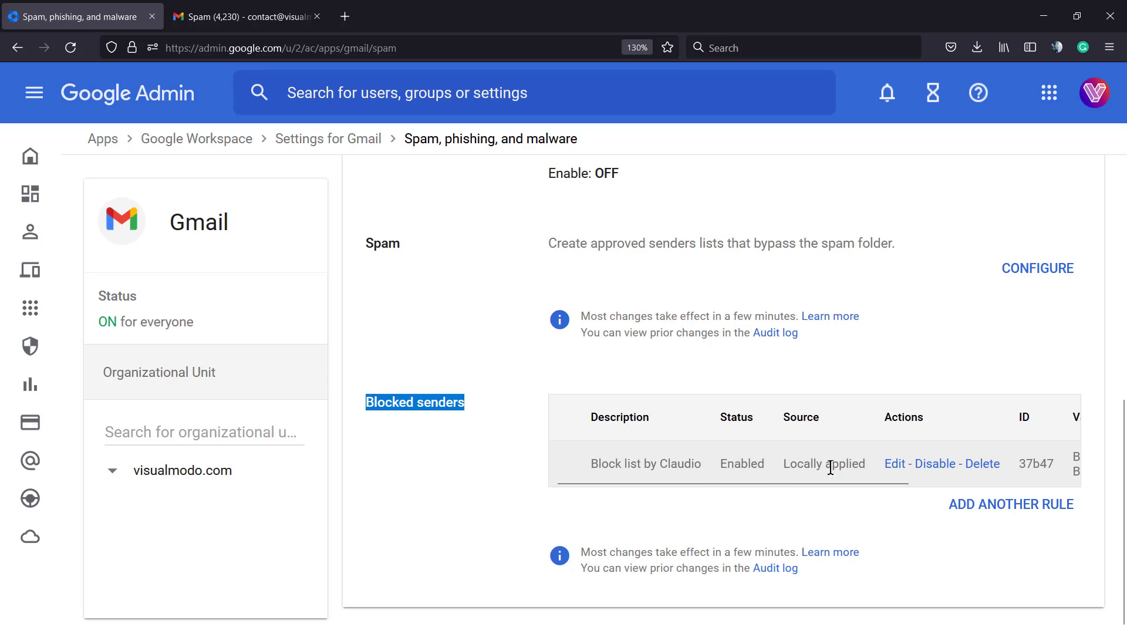
mouse_move(674, 508)
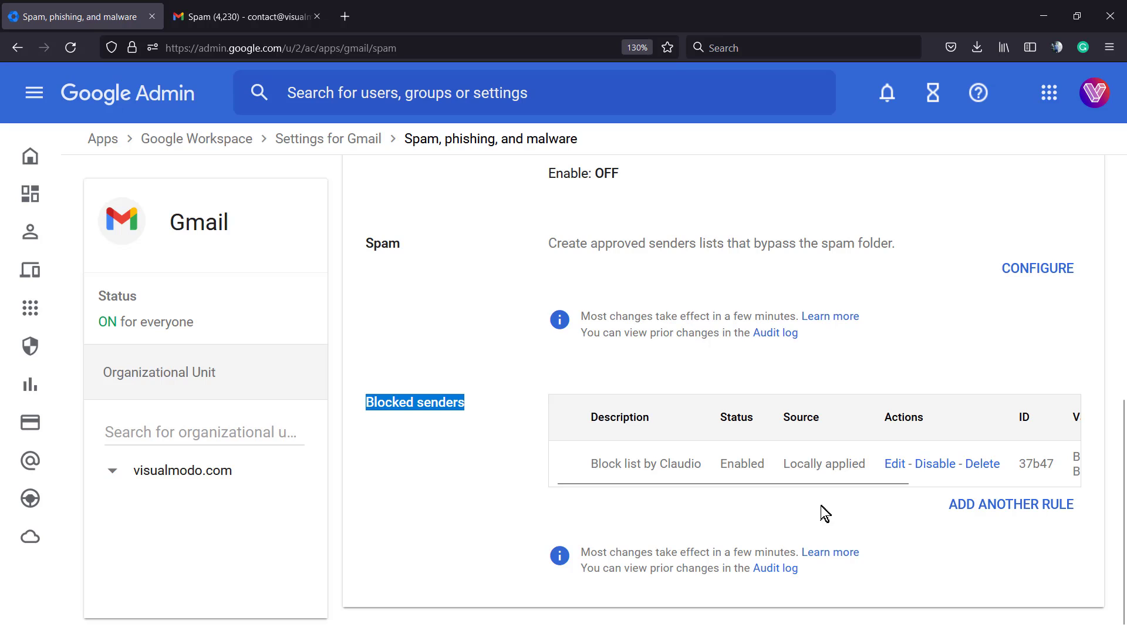
mouse_move(961, 515)
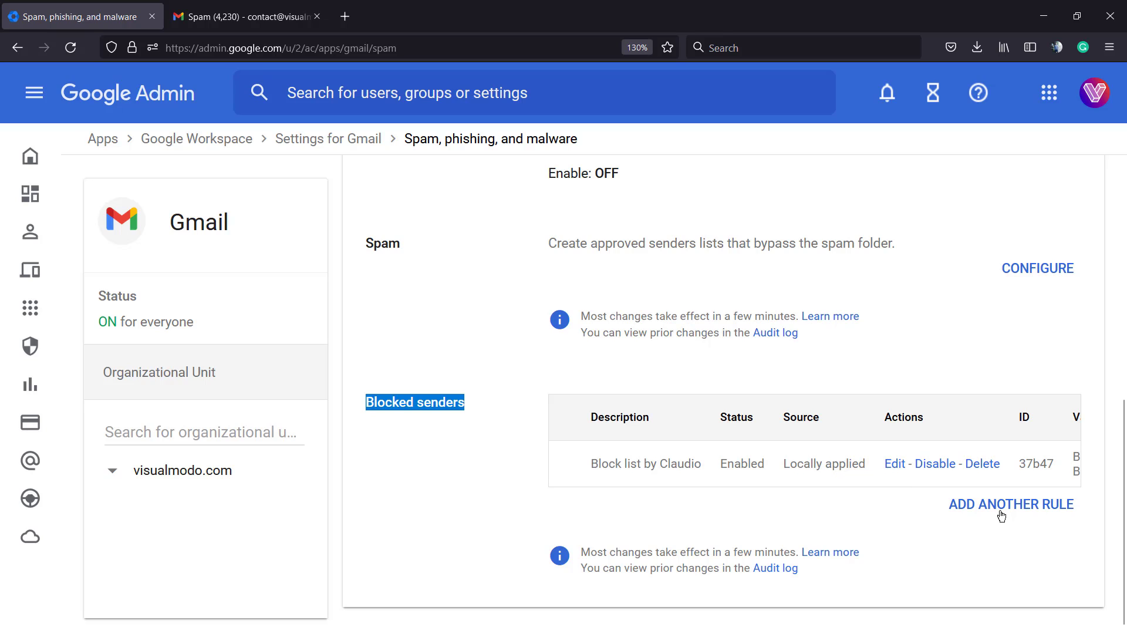
click(1011, 505)
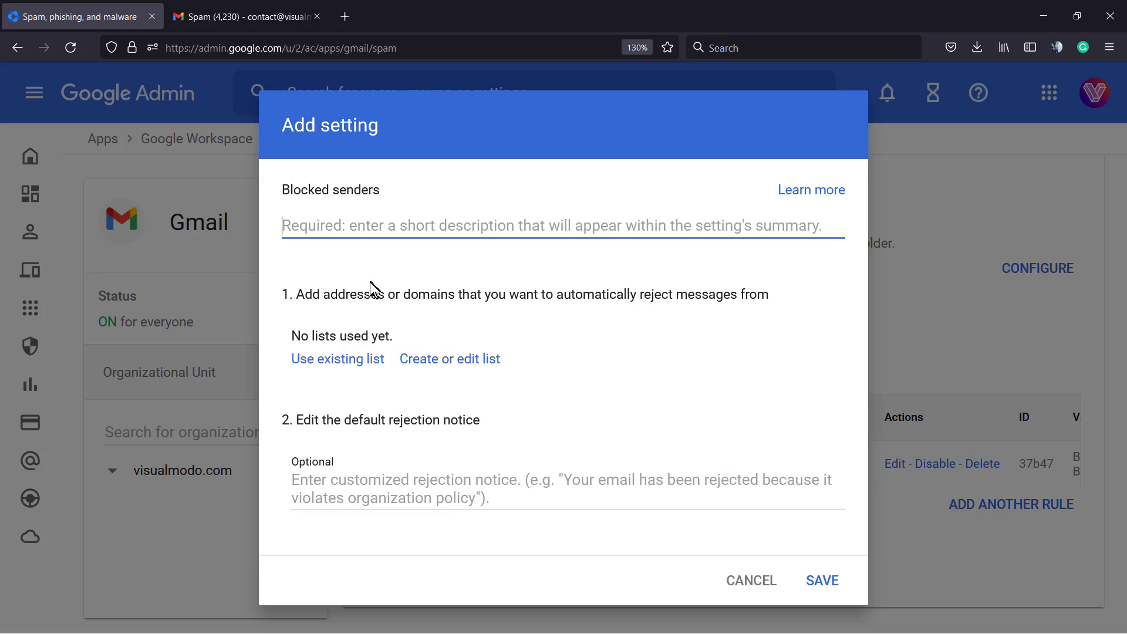
Describe the new rule as 'Test' and go to Create or edit list
text(Te)
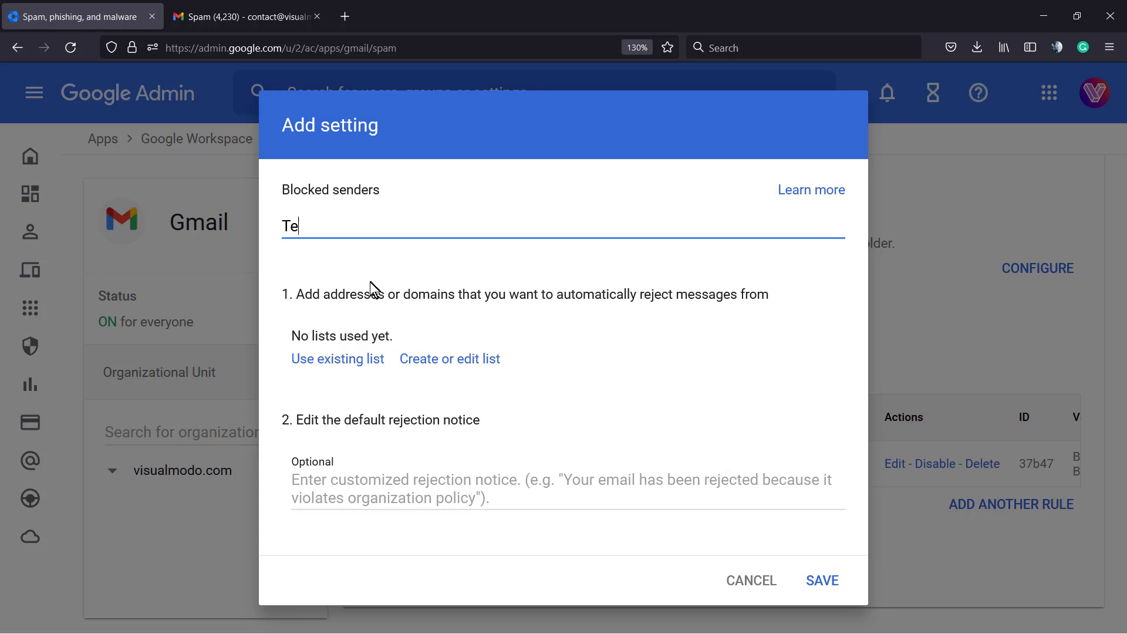
text(st)
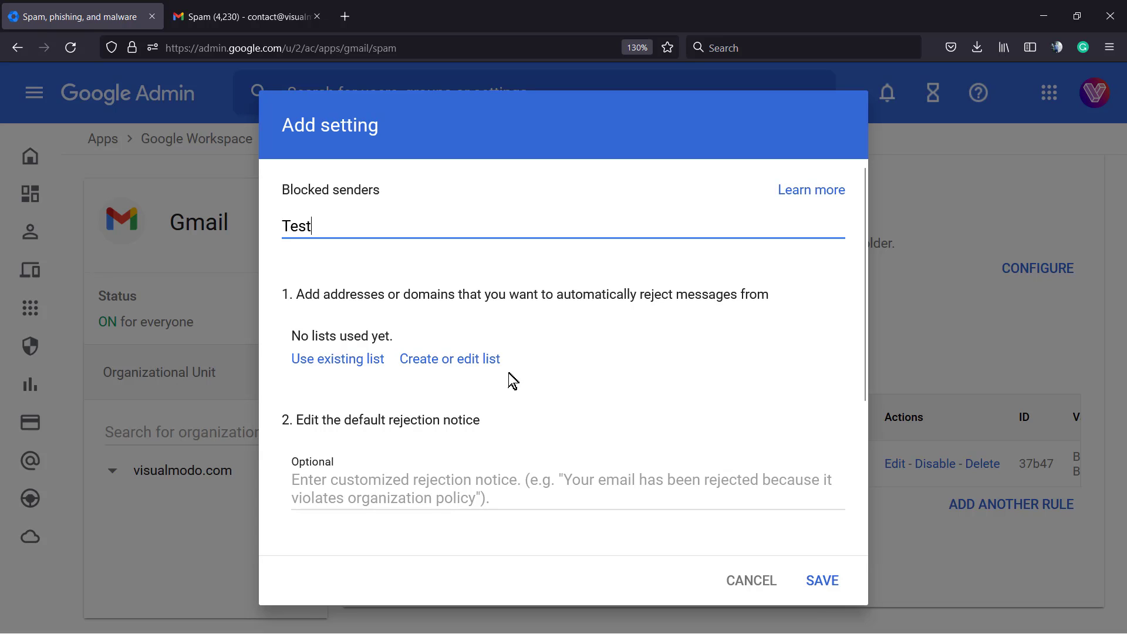
mouse_move(430, 401)
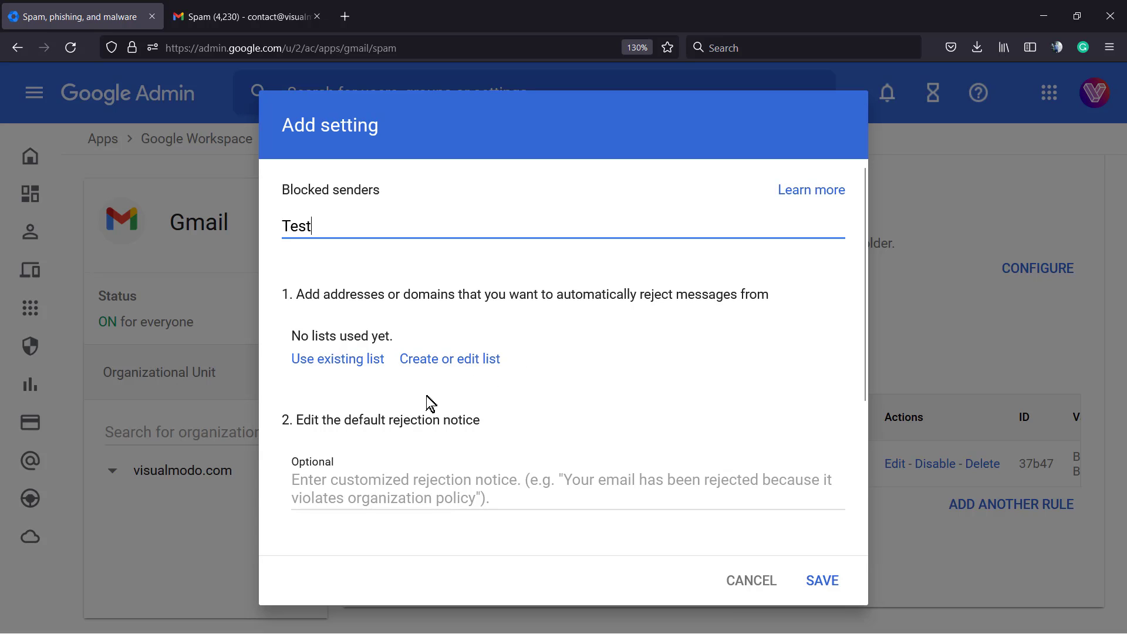
mouse_move(341, 485)
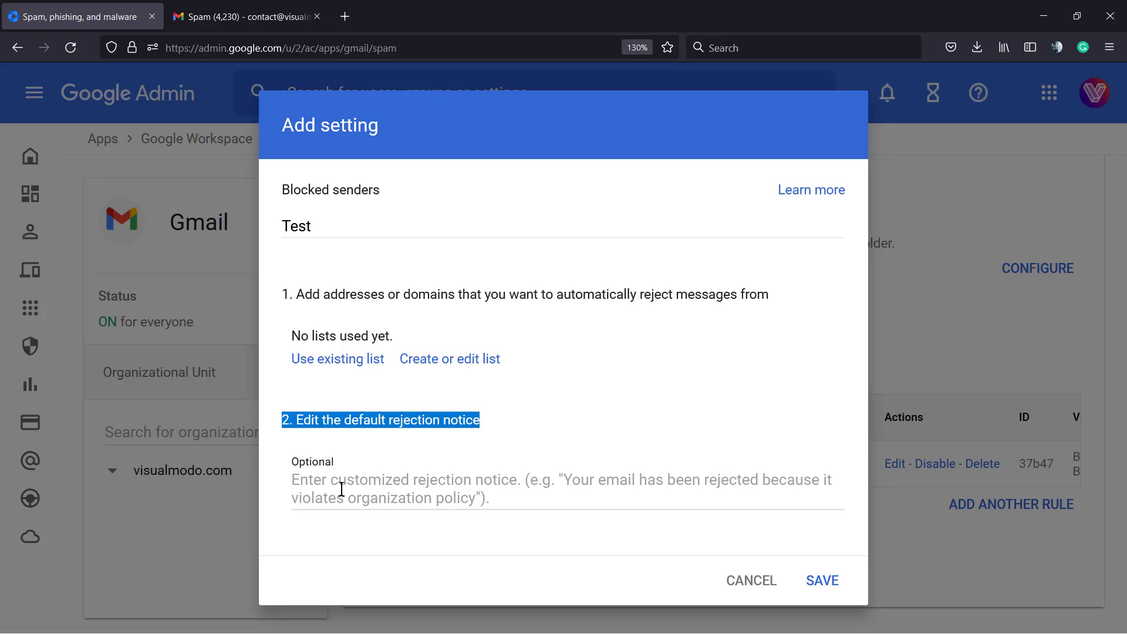
mouse_move(374, 454)
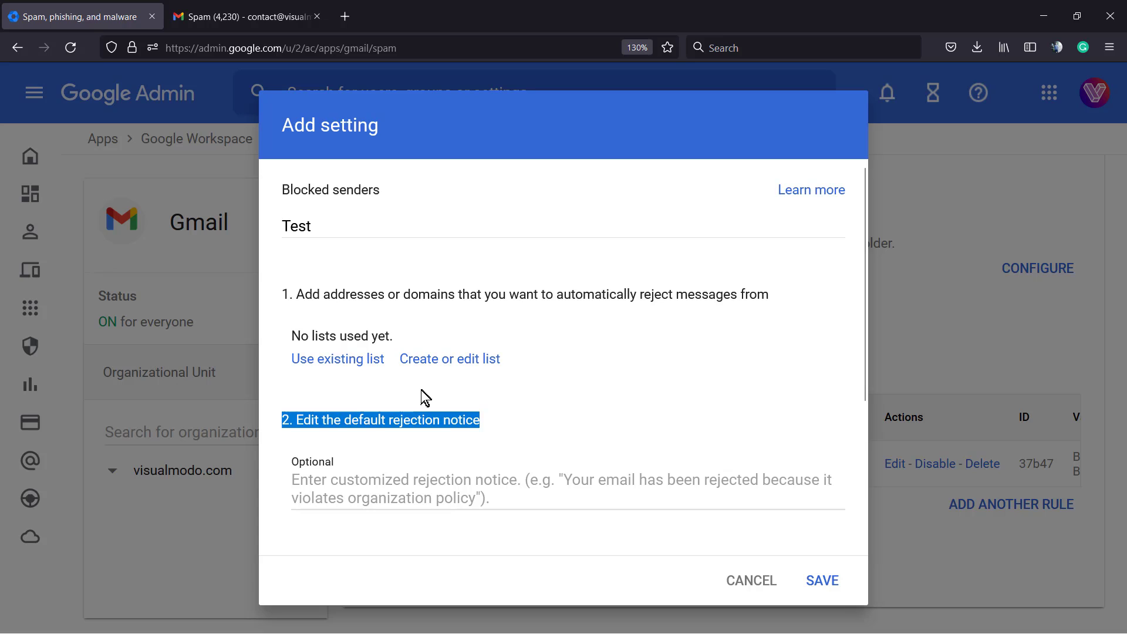
mouse_move(338, 321)
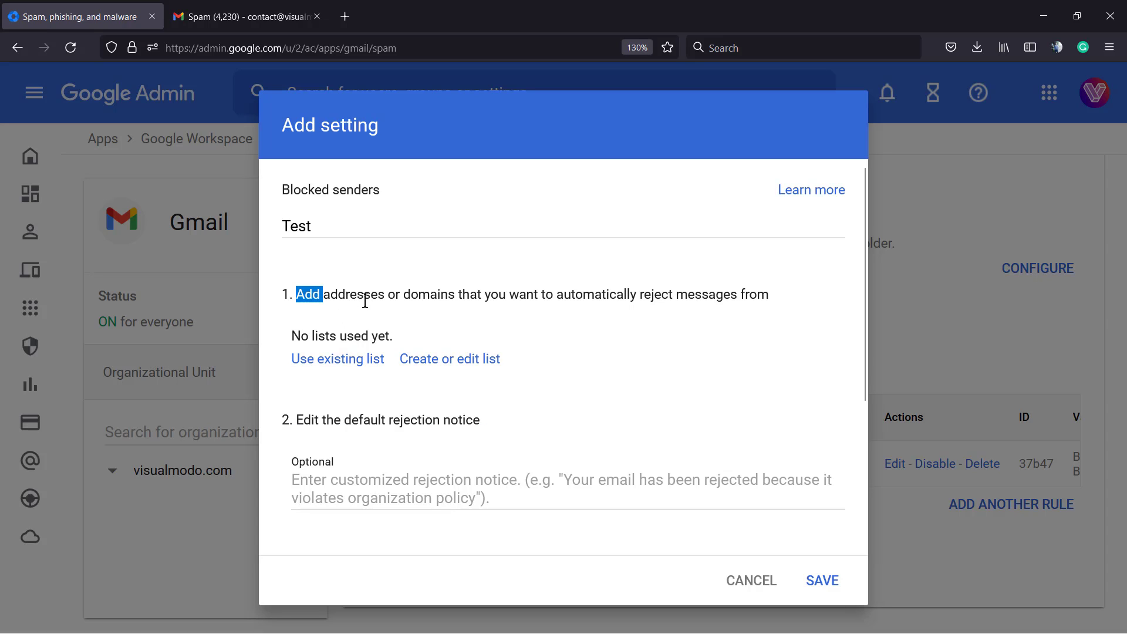
mouse_move(561, 302)
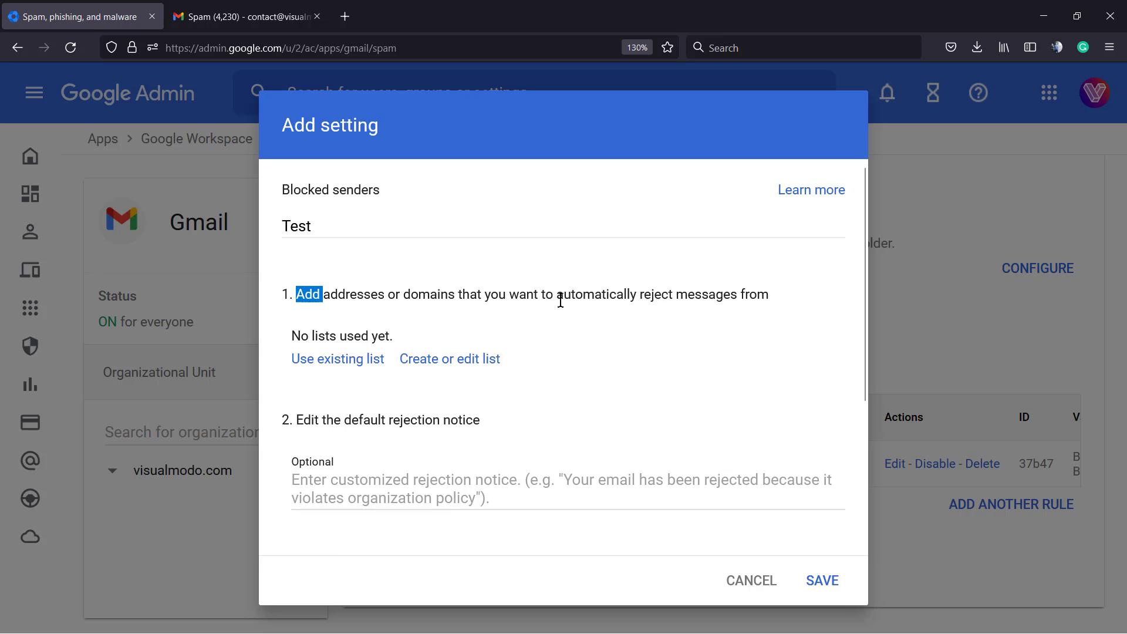
mouse_move(546, 298)
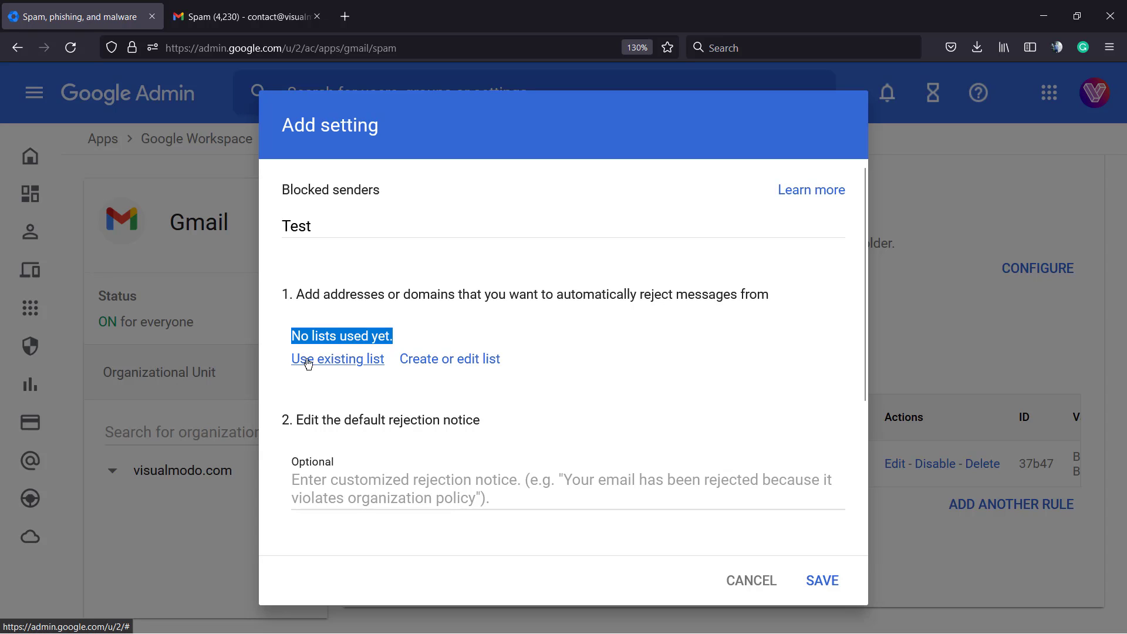
mouse_move(456, 362)
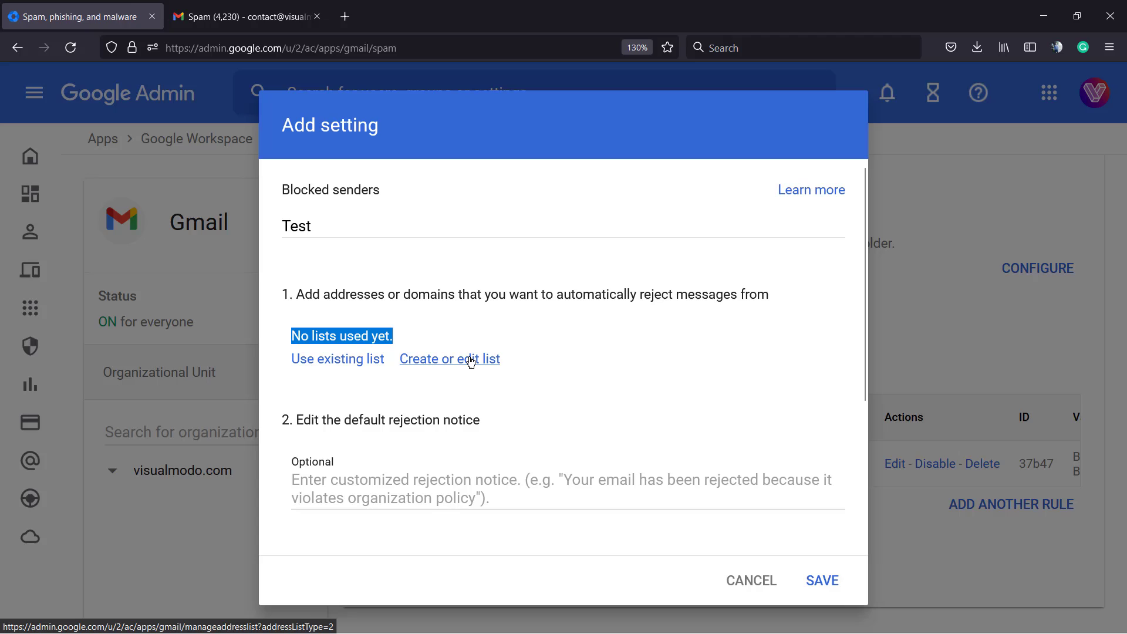
click(450, 359)
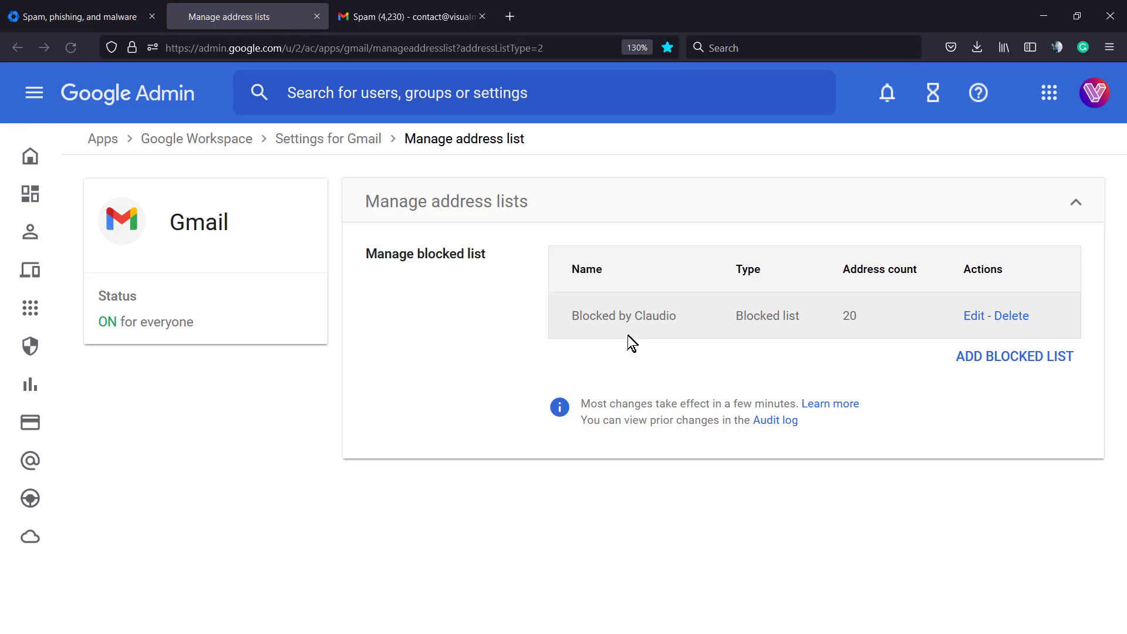
mouse_move(647, 361)
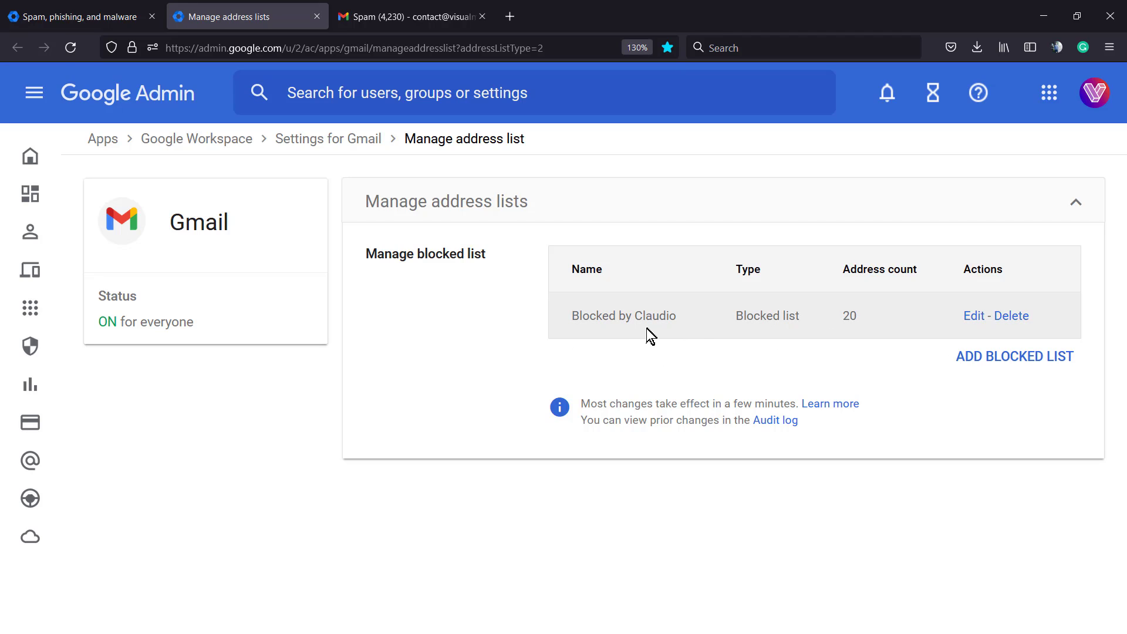
mouse_move(790, 383)
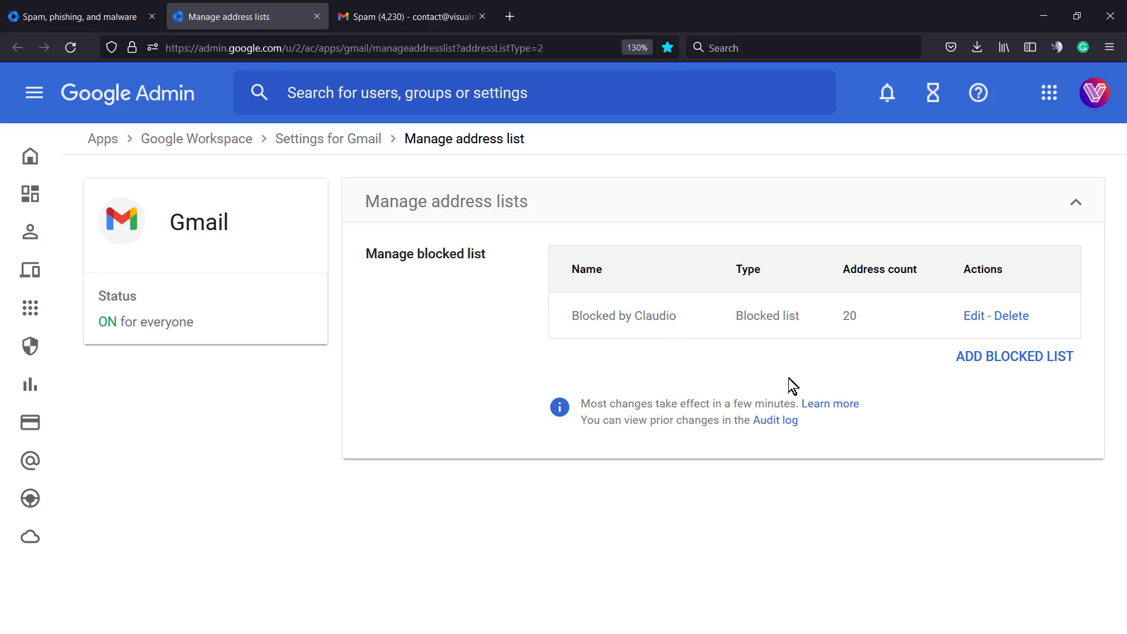
mouse_move(959, 364)
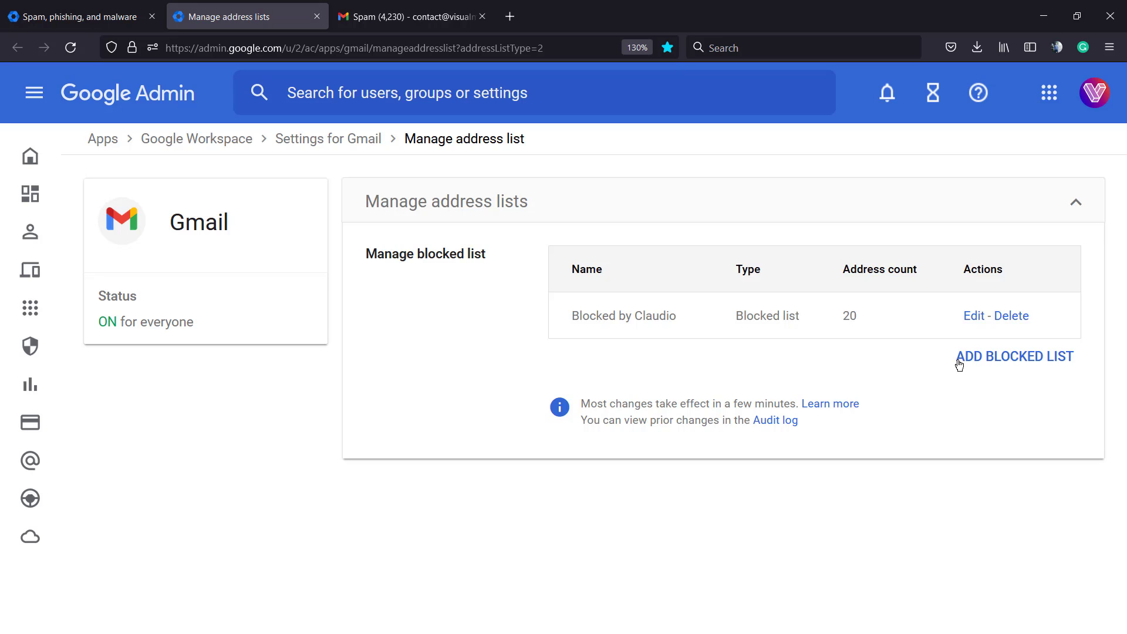
Start a new address list named 'out list', then switch to the Gmail spam message
click(1015, 357)
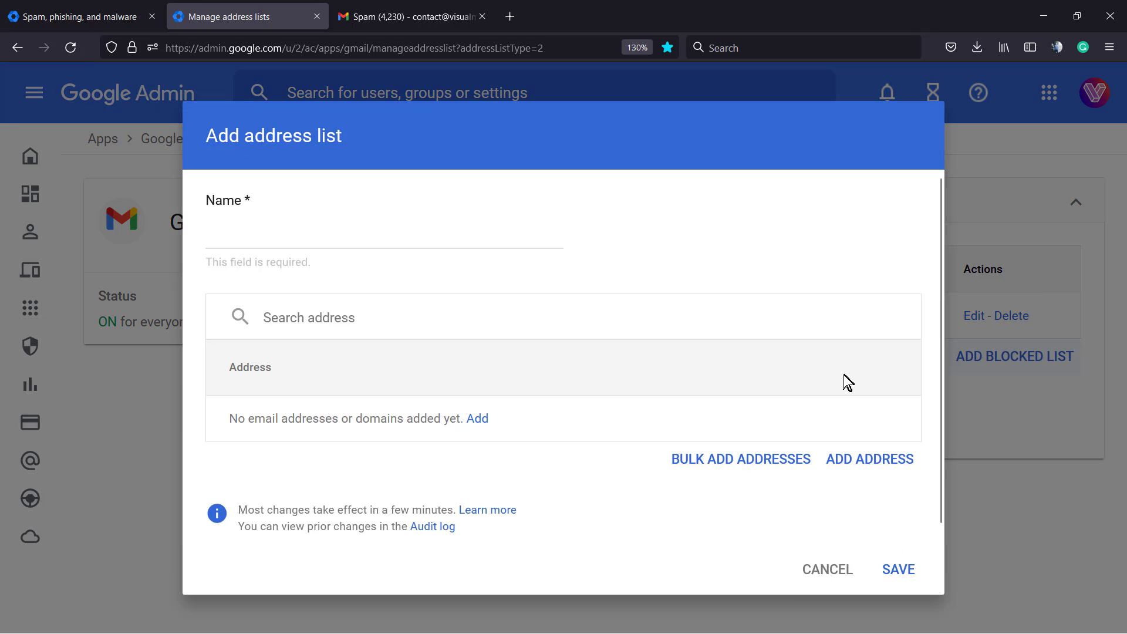
mouse_move(304, 221)
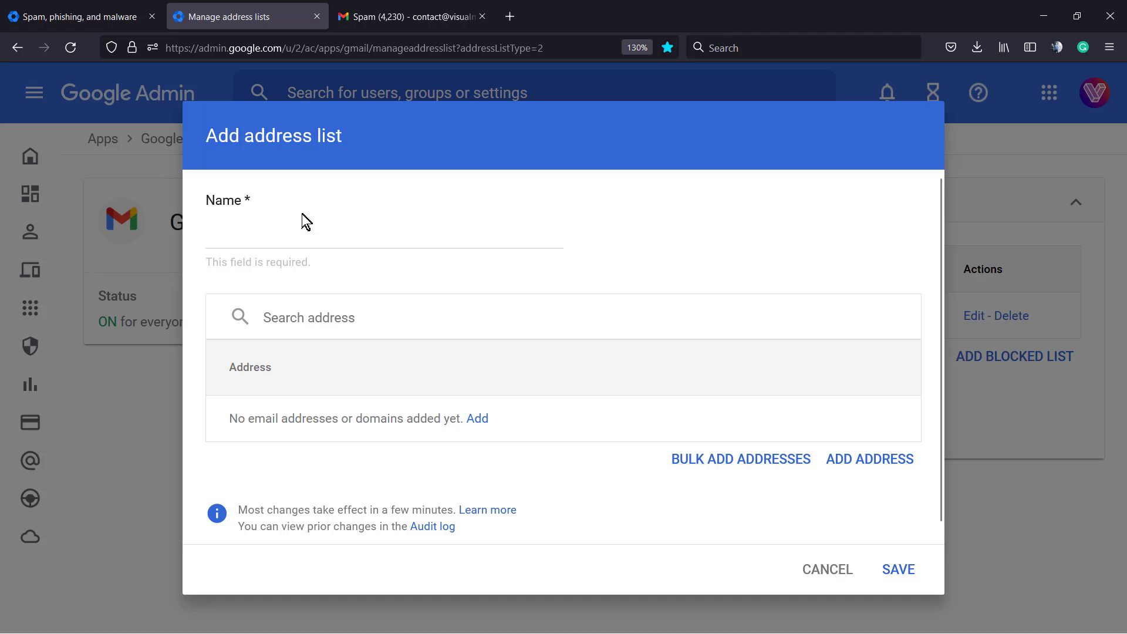
click(382, 233)
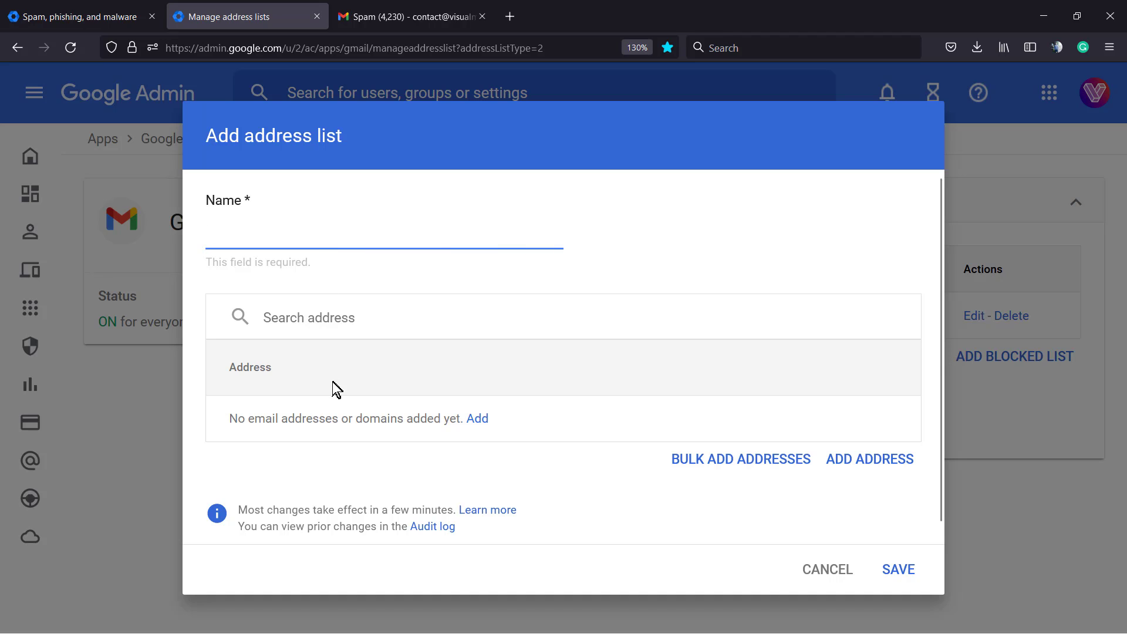
click(383, 242)
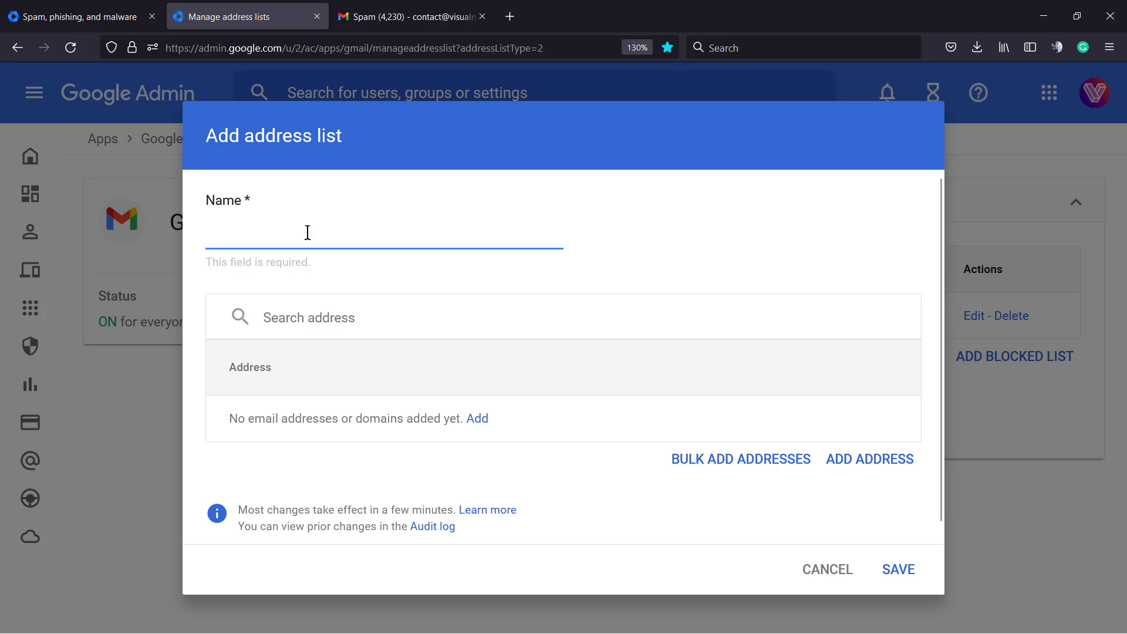
text(out)
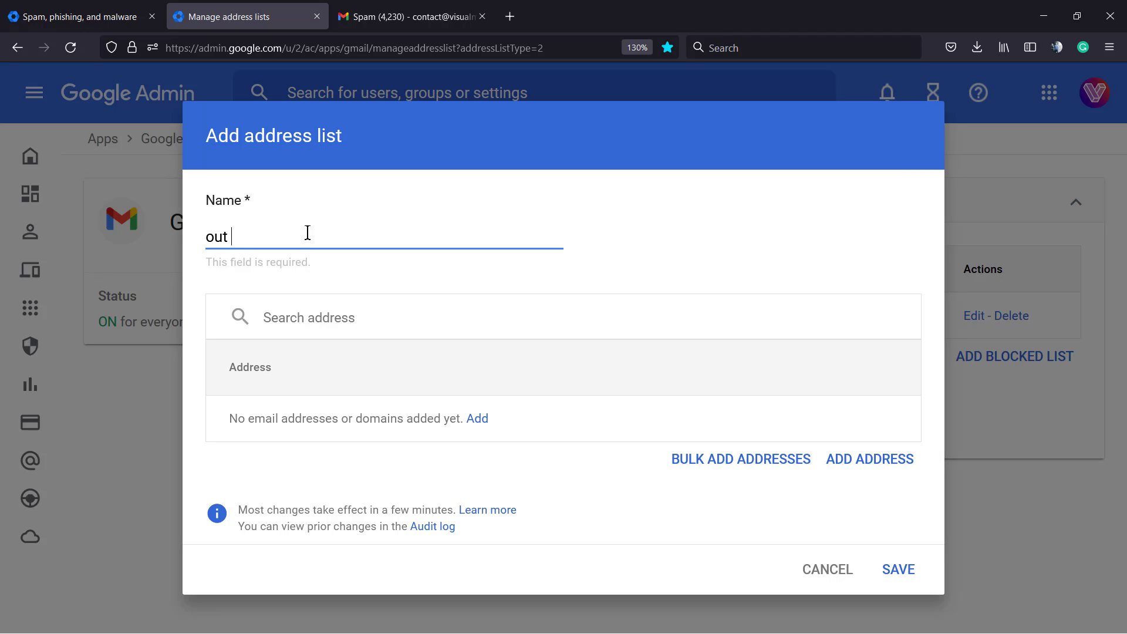
text(list)
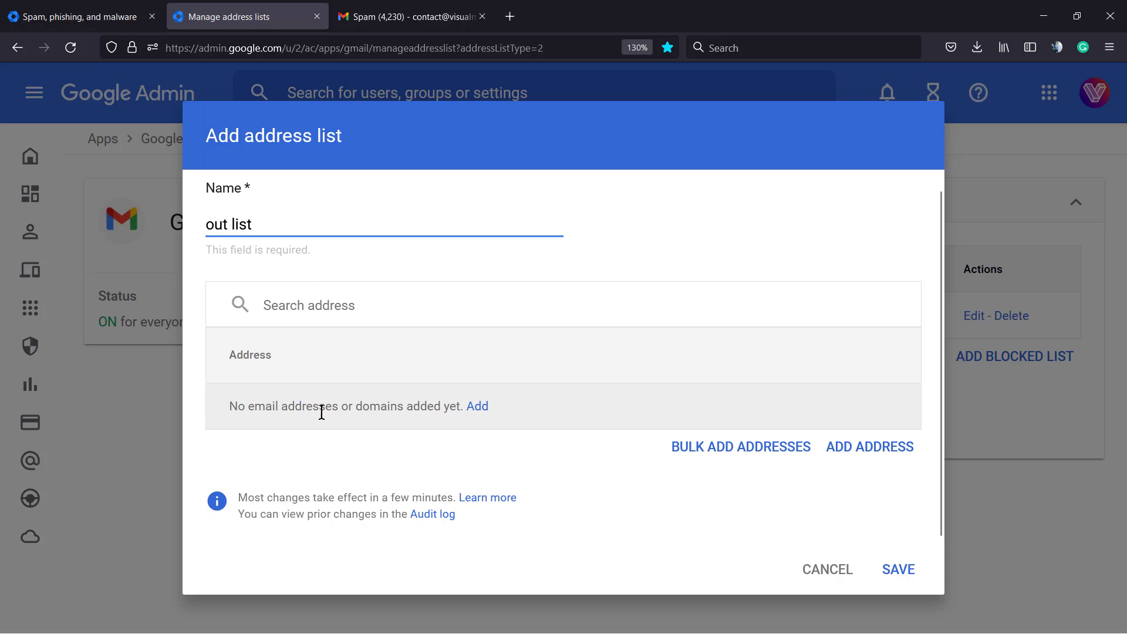
mouse_move(252, 407)
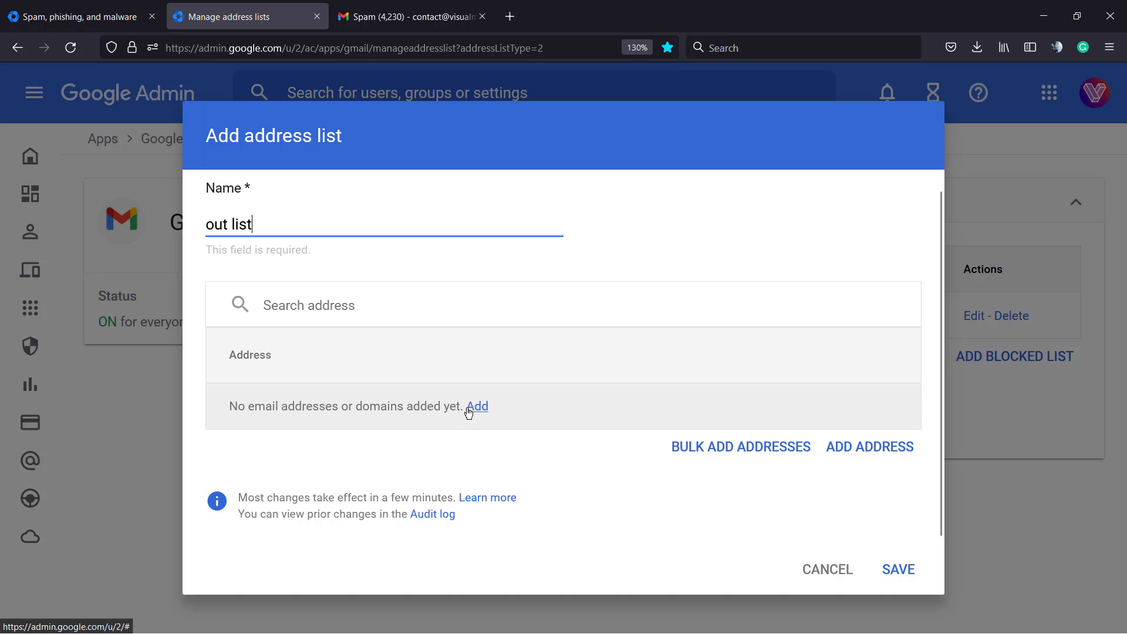
mouse_move(470, 417)
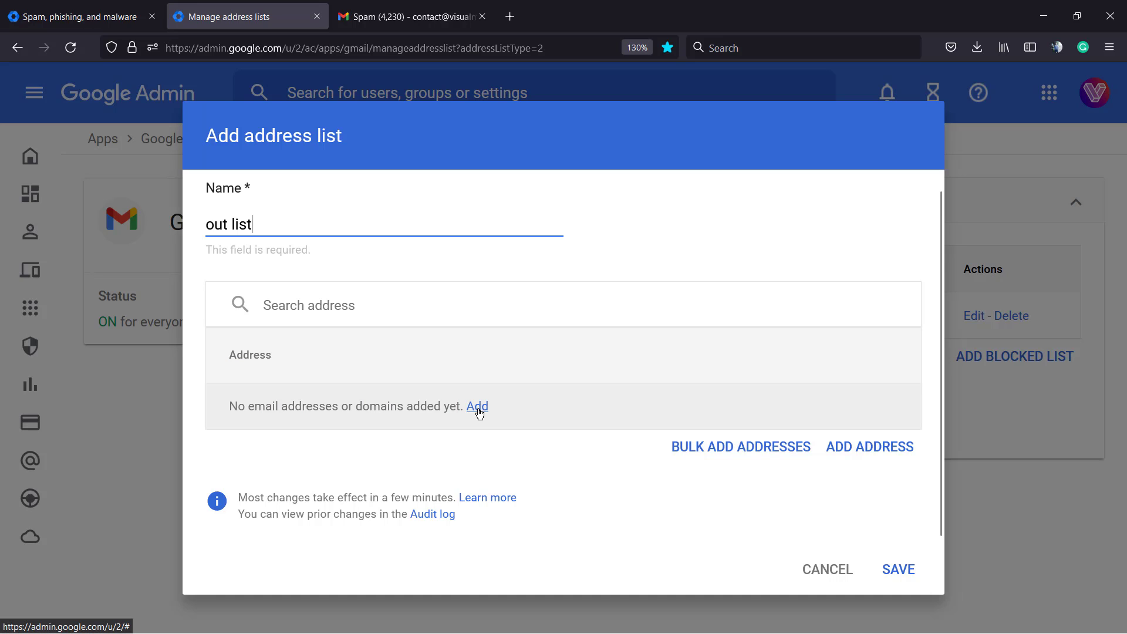
mouse_move(482, 416)
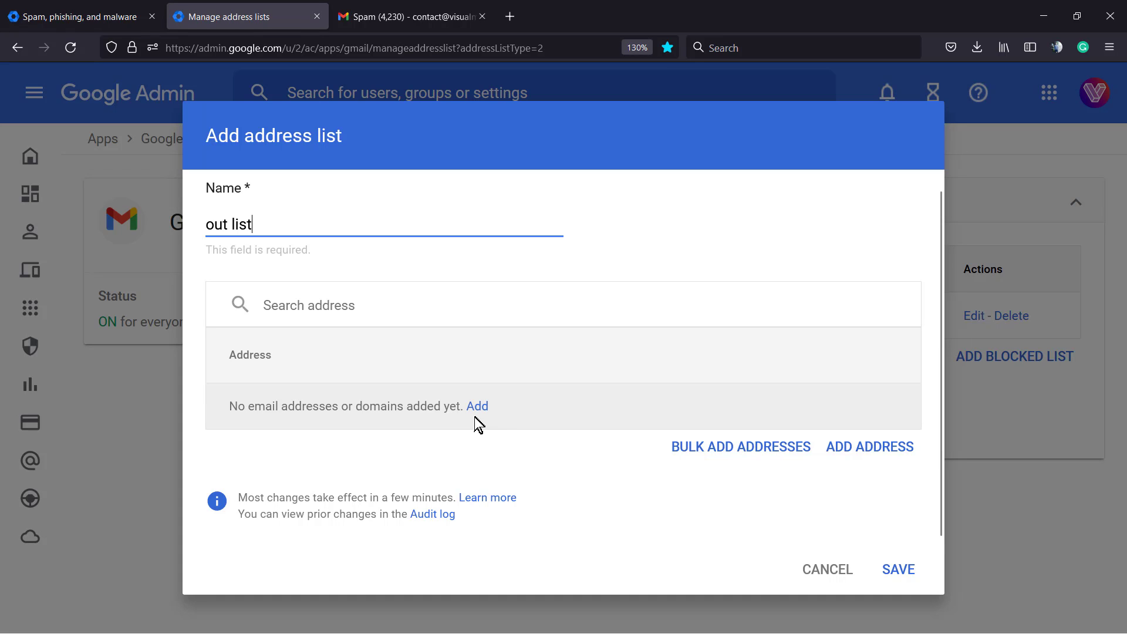
mouse_move(476, 404)
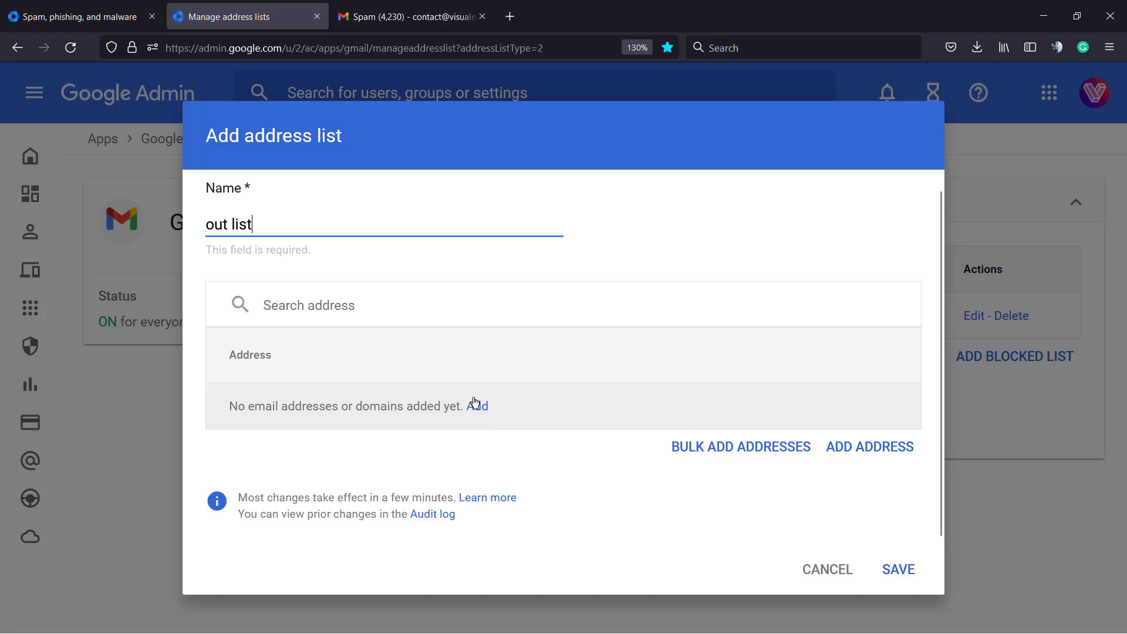
click(411, 17)
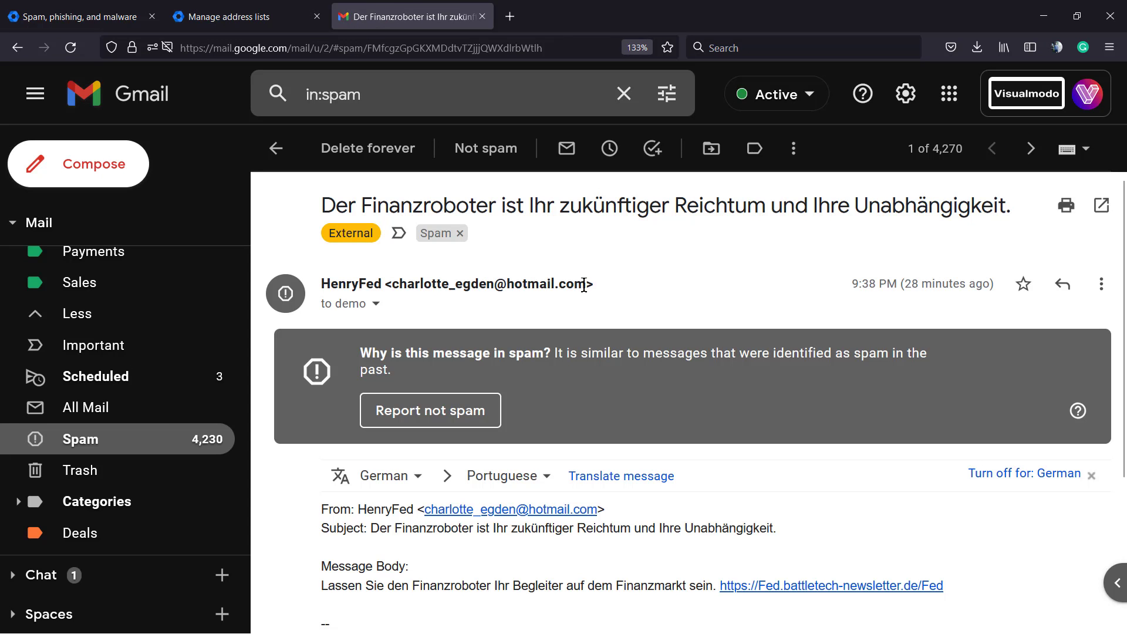
double_click(482, 285)
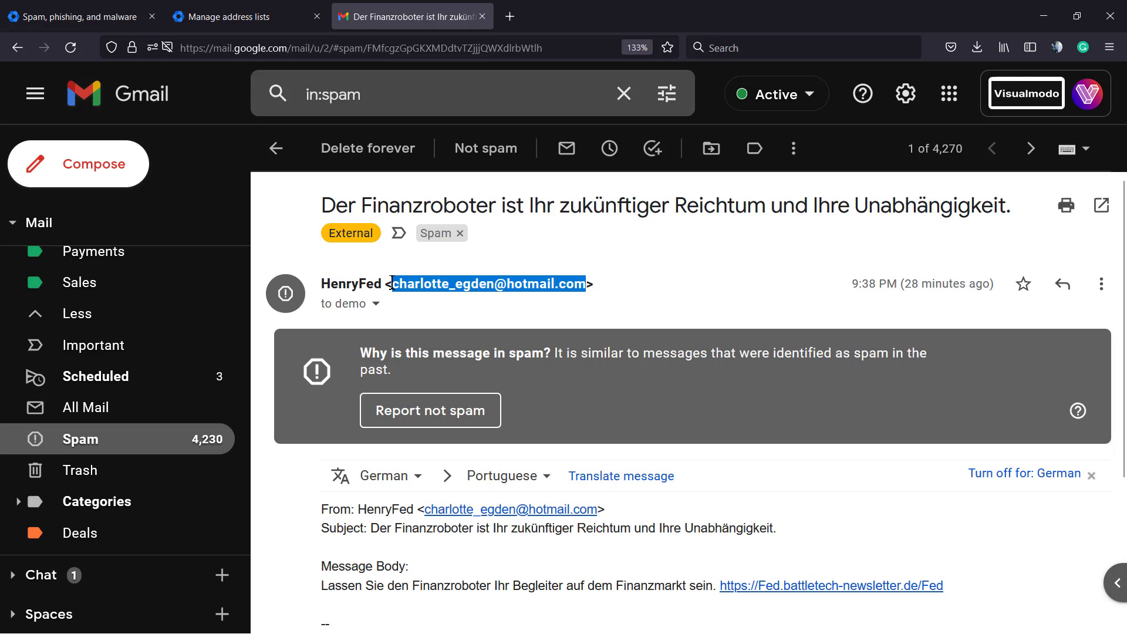
mouse_move(395, 202)
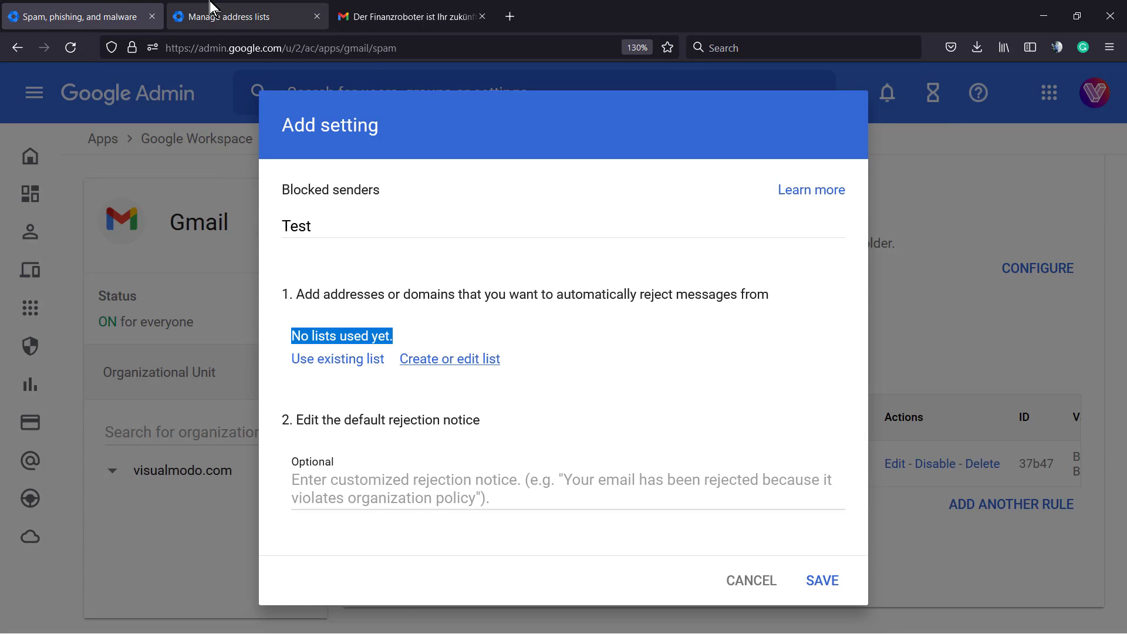
Try Bulk Add Addresses with a duplicated paste of the address, then cancel it
click(450, 360)
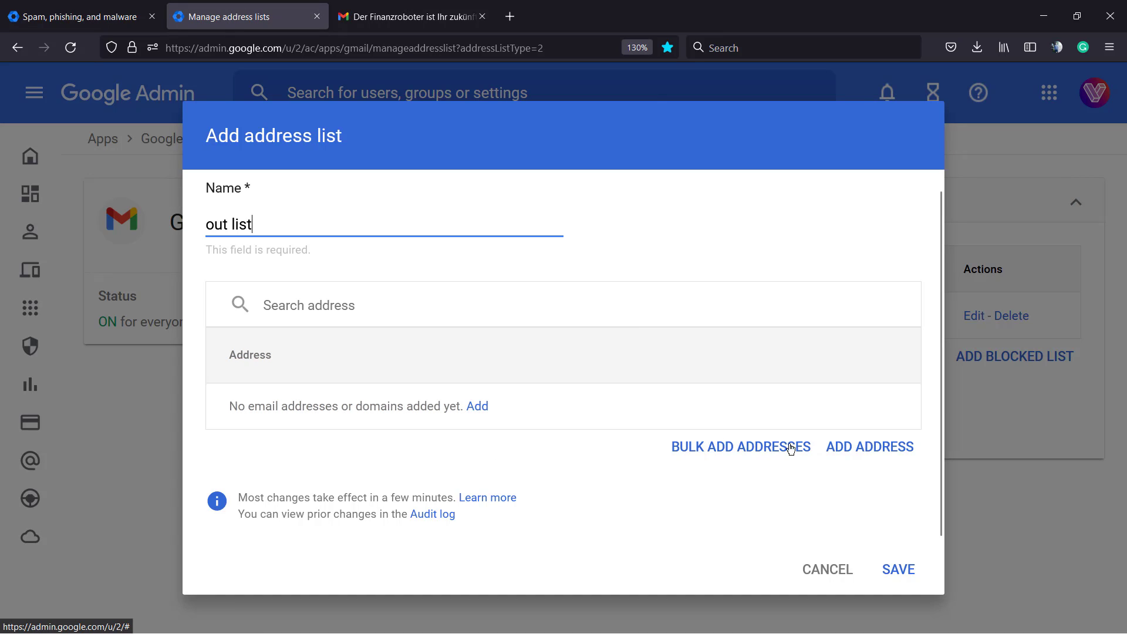
mouse_move(872, 465)
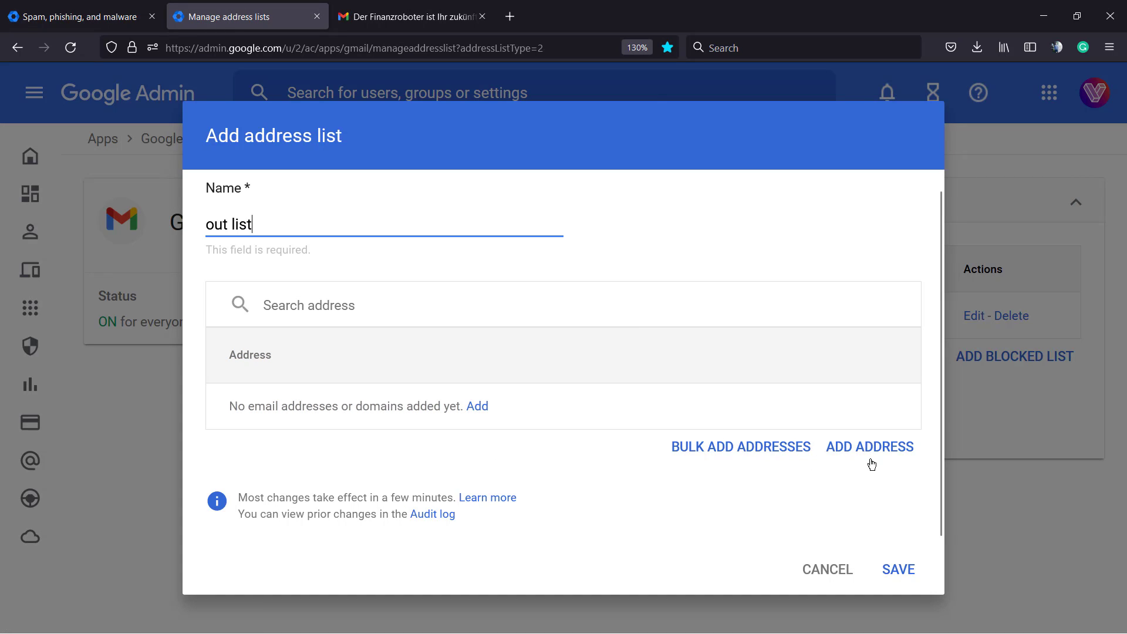
mouse_move(733, 444)
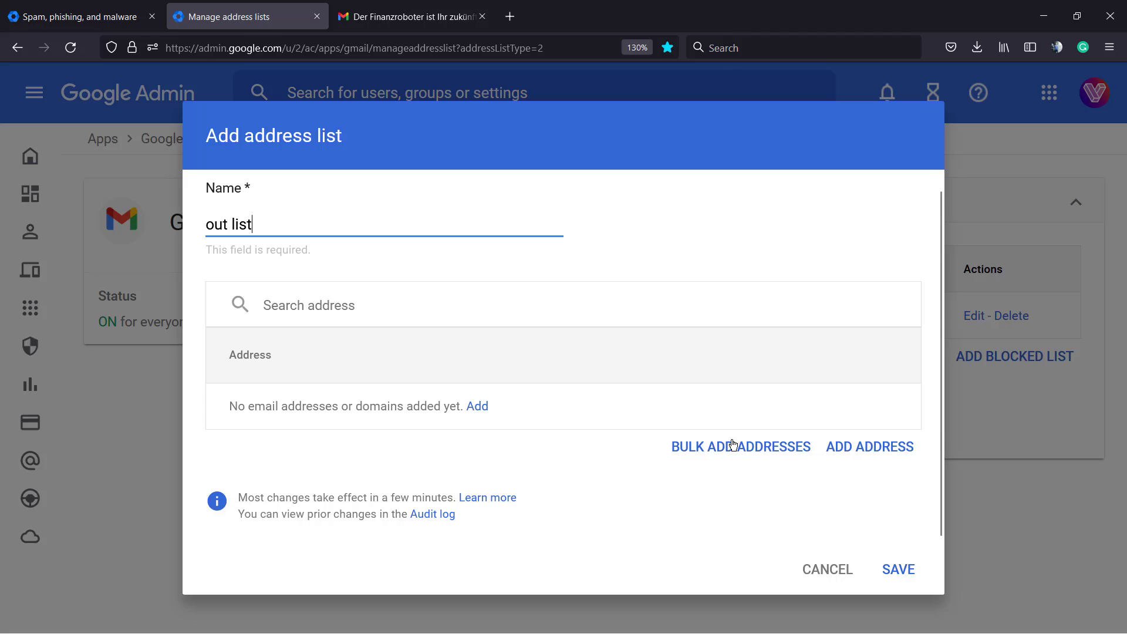
click(740, 446)
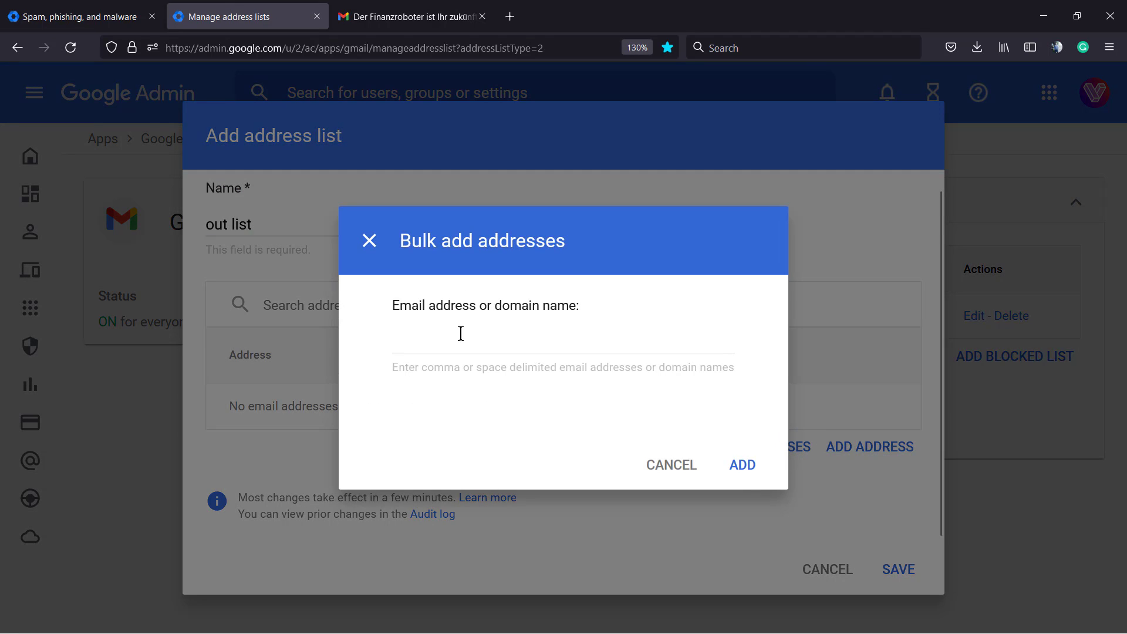
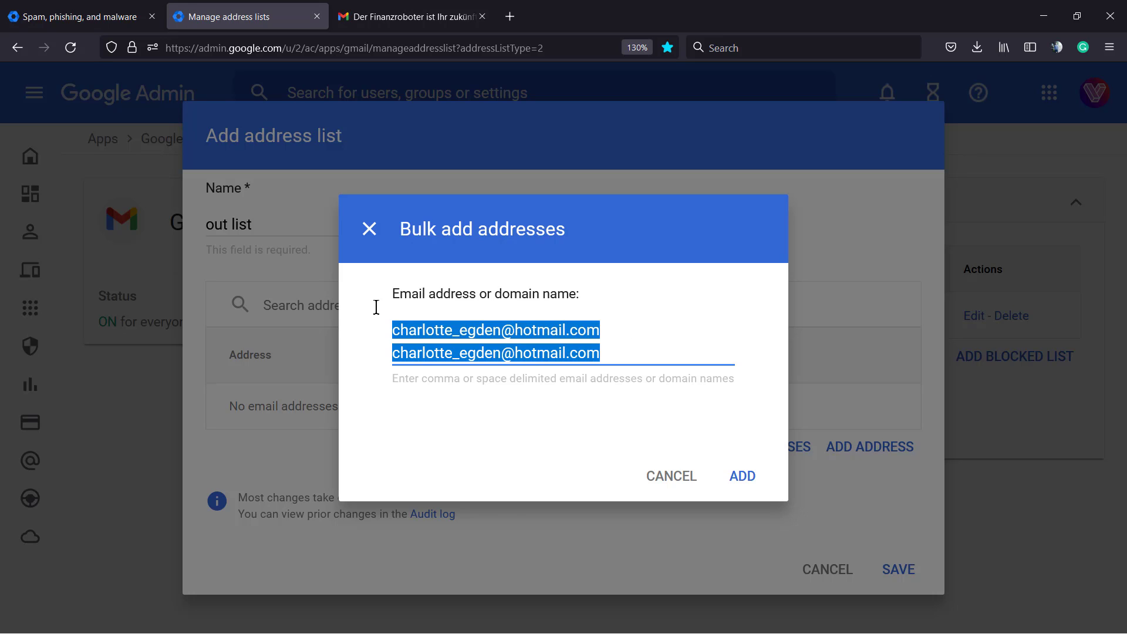
click(671, 477)
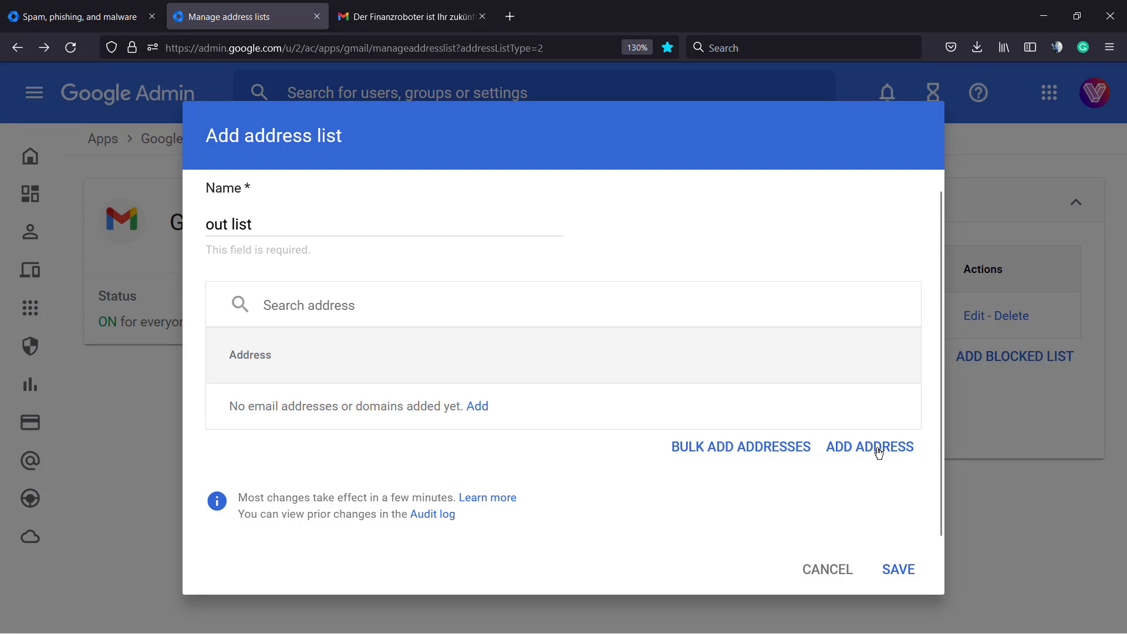
click(869, 447)
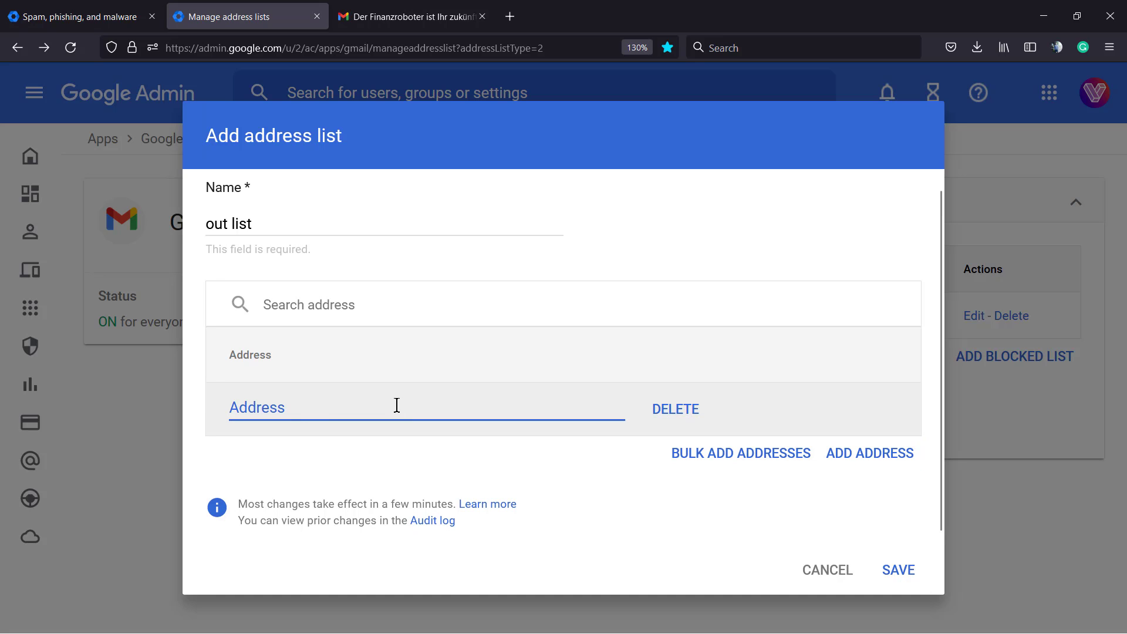
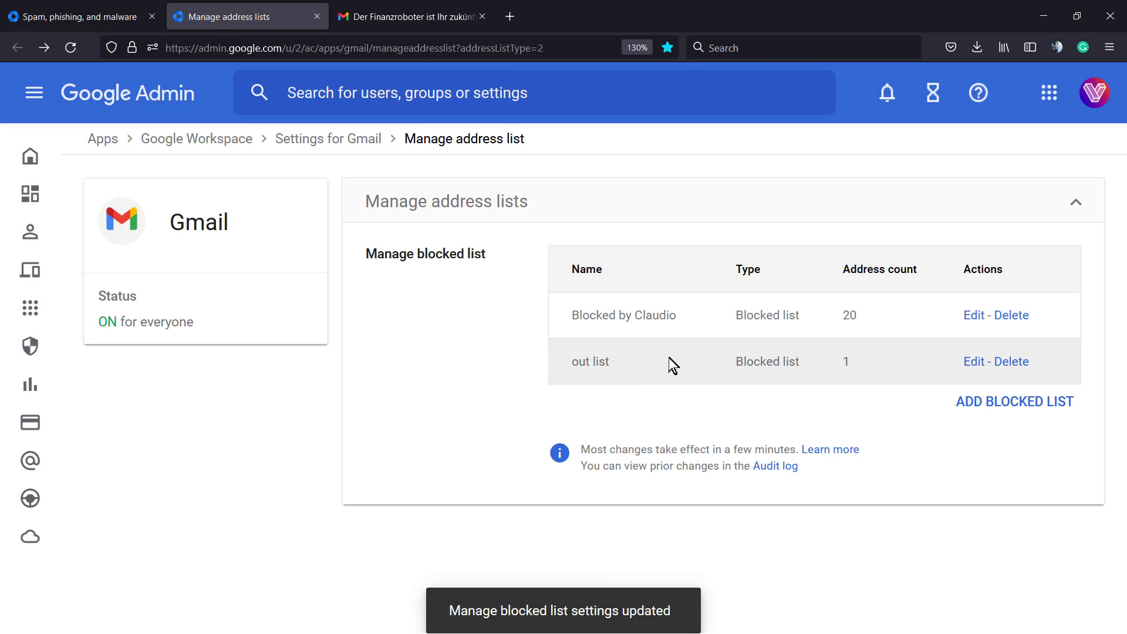
mouse_move(846, 376)
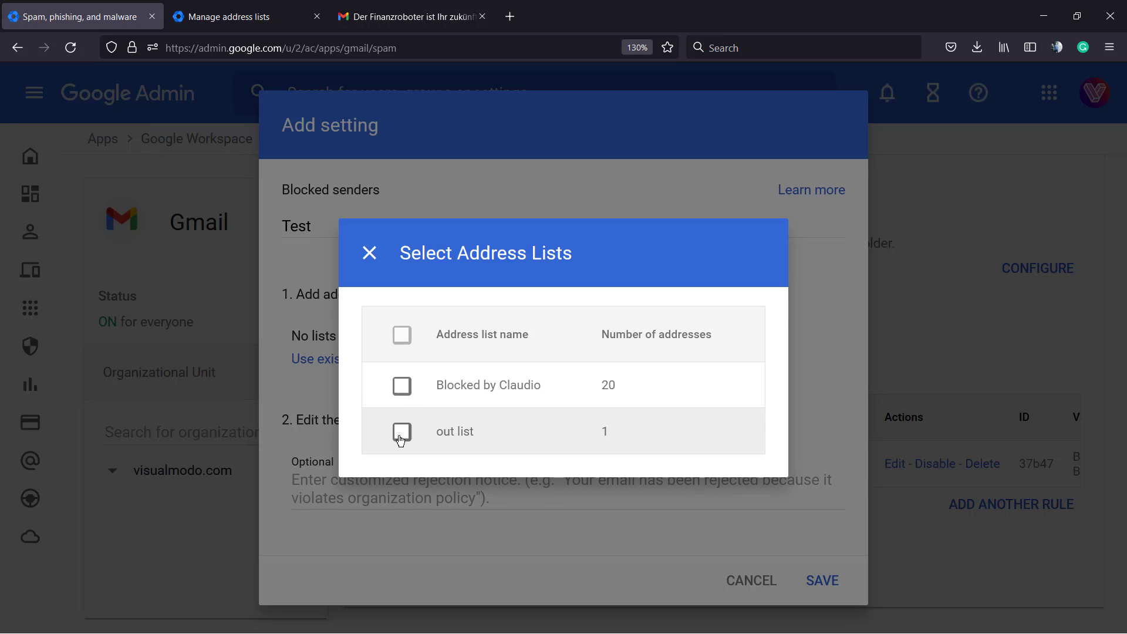
Attach the existing 'out list' to the Test rule and save it
click(401, 433)
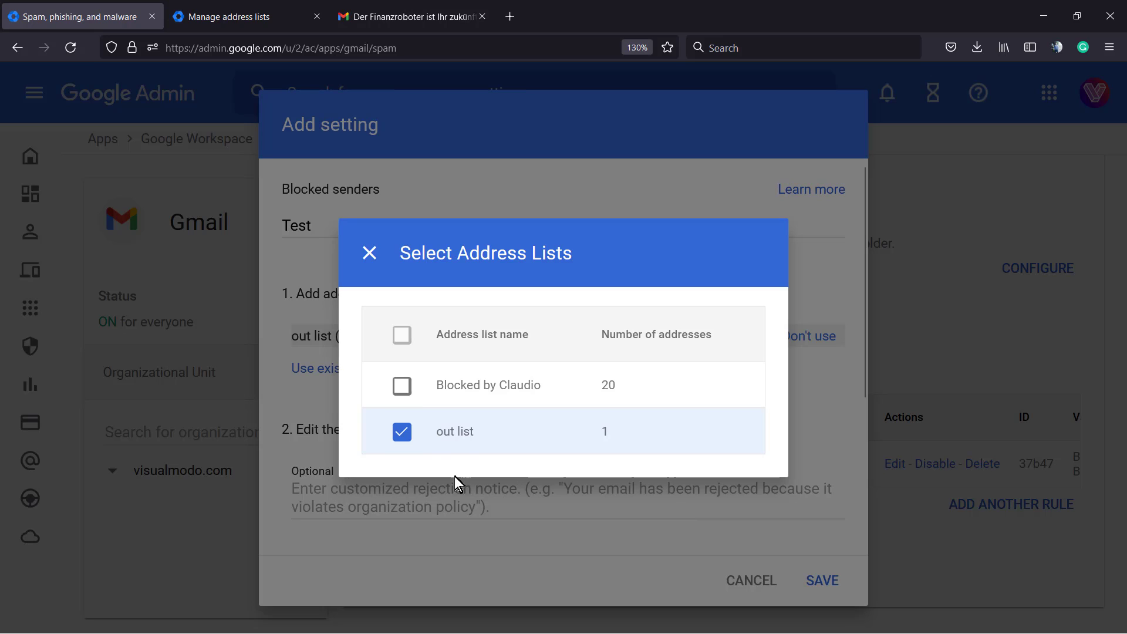
mouse_move(369, 254)
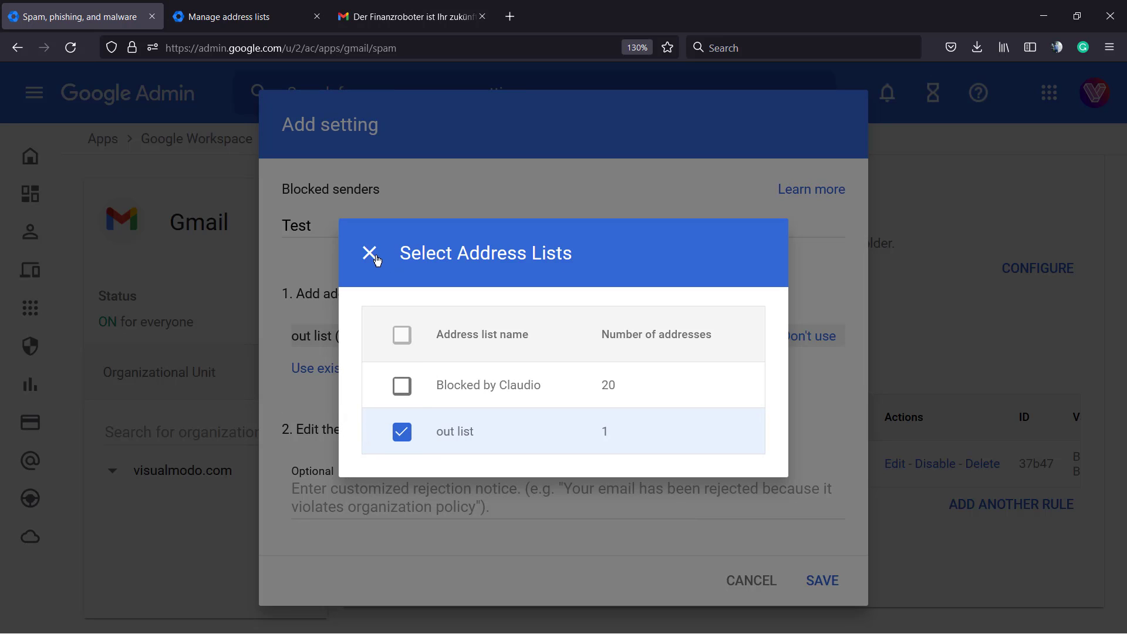
click(369, 253)
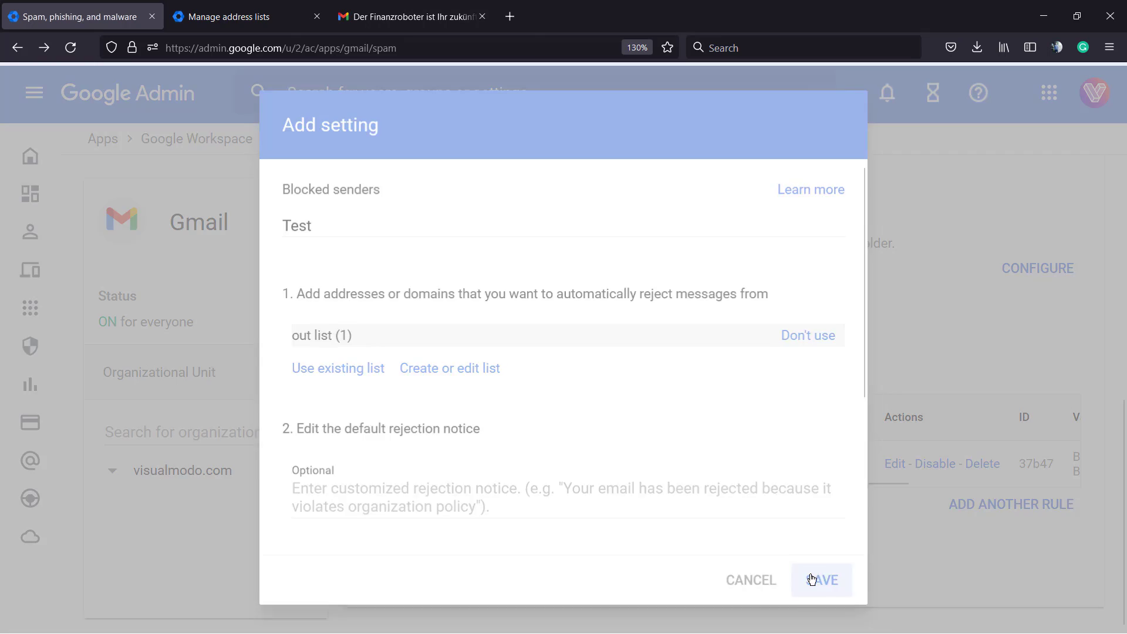
click(822, 580)
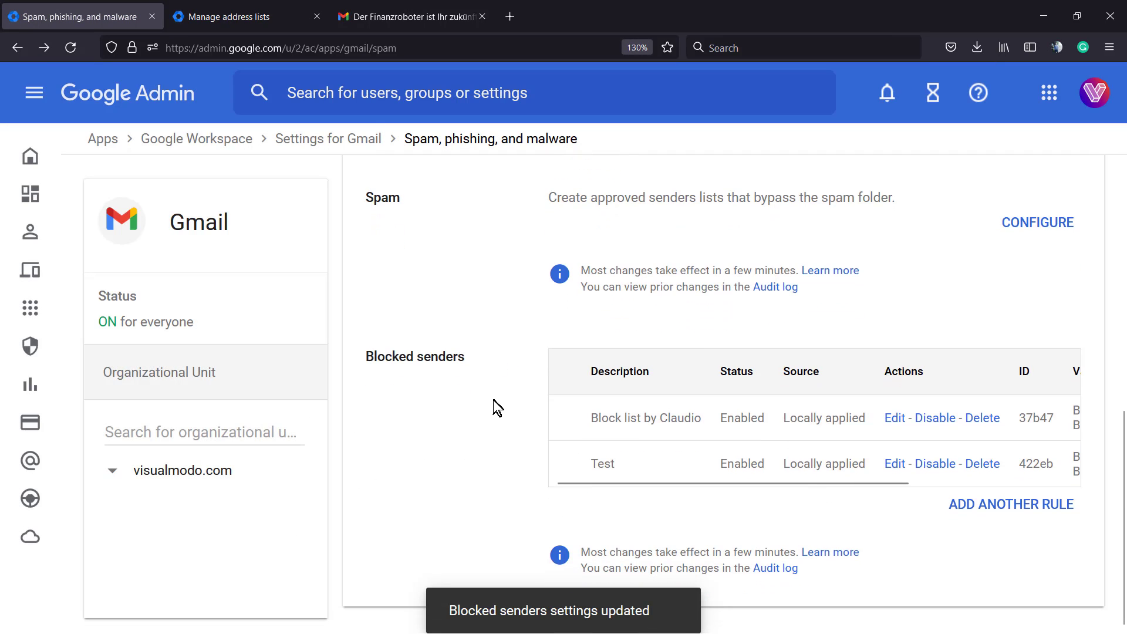
mouse_move(540, 423)
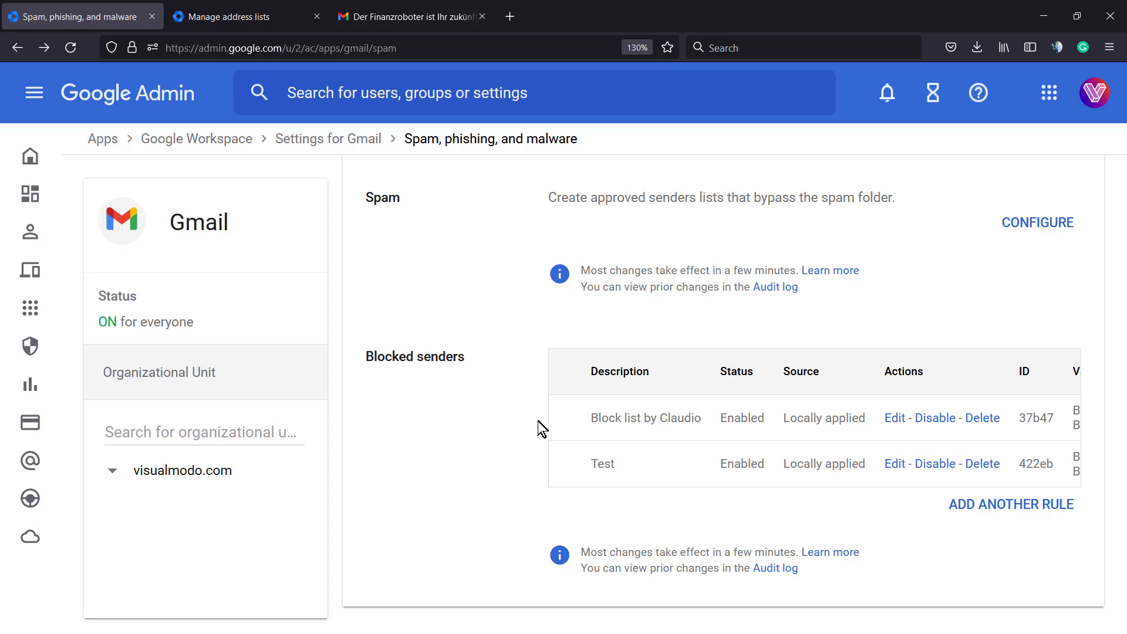
mouse_move(674, 423)
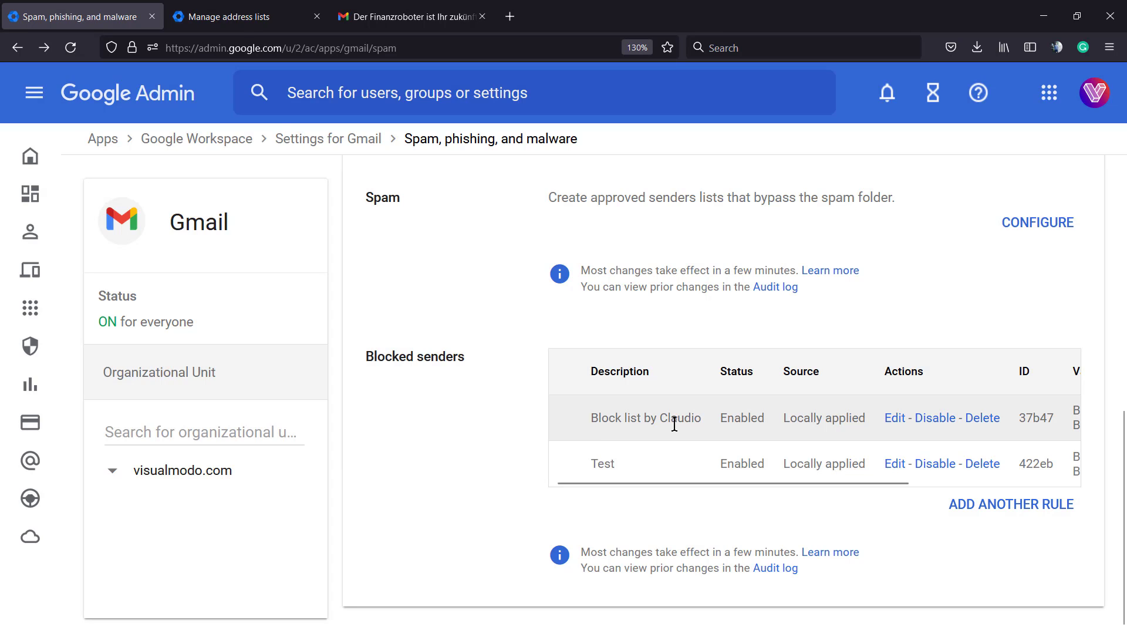
mouse_move(431, 547)
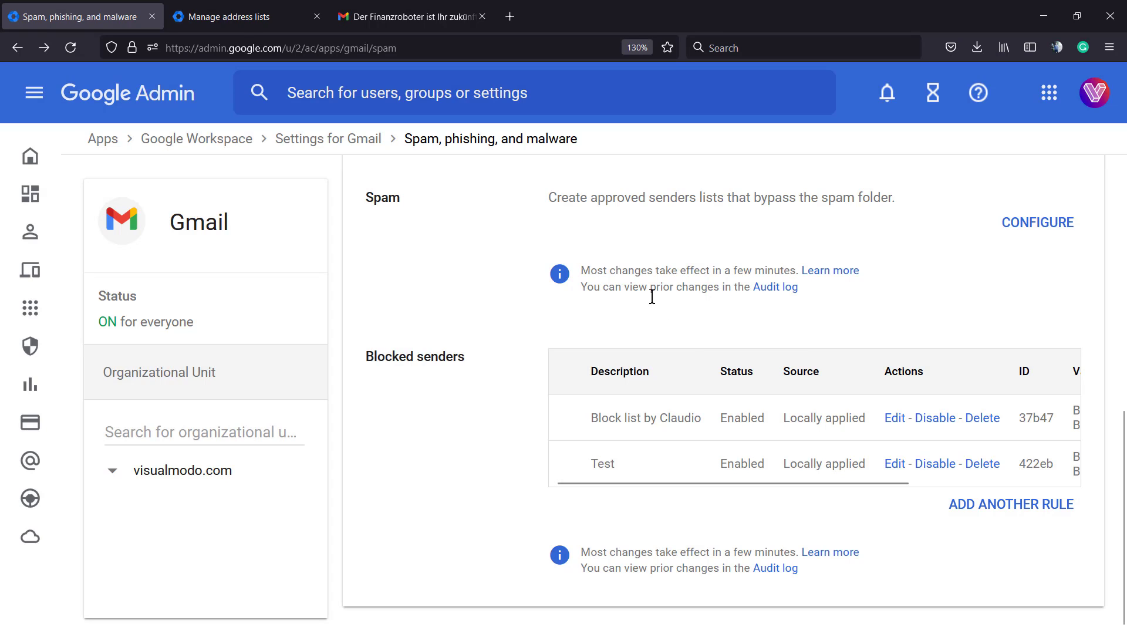
mouse_move(543, 406)
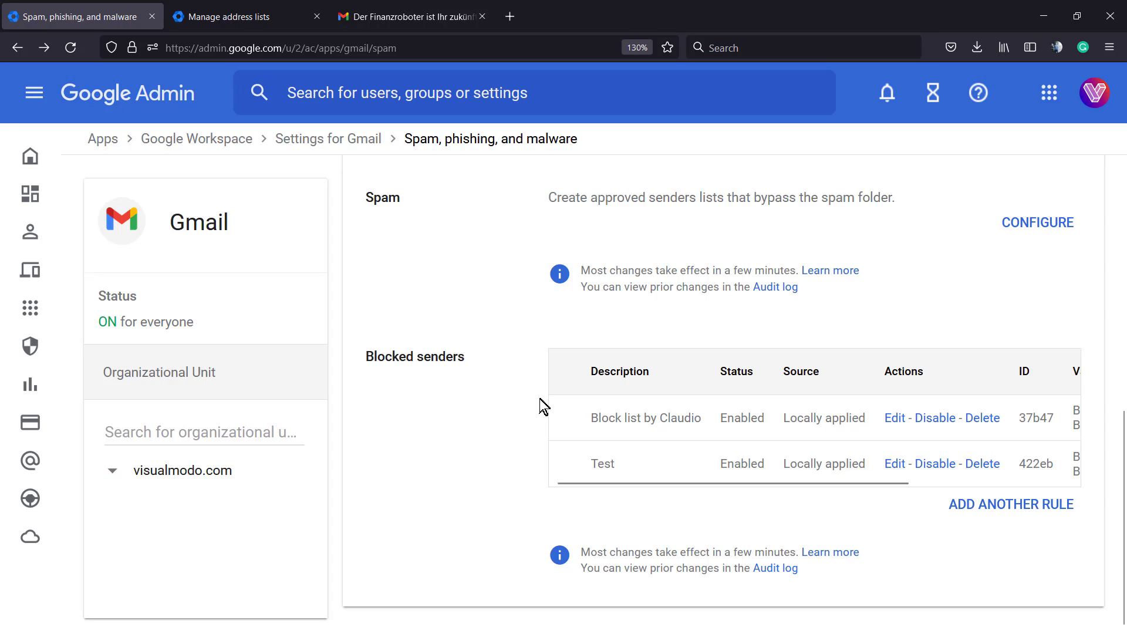